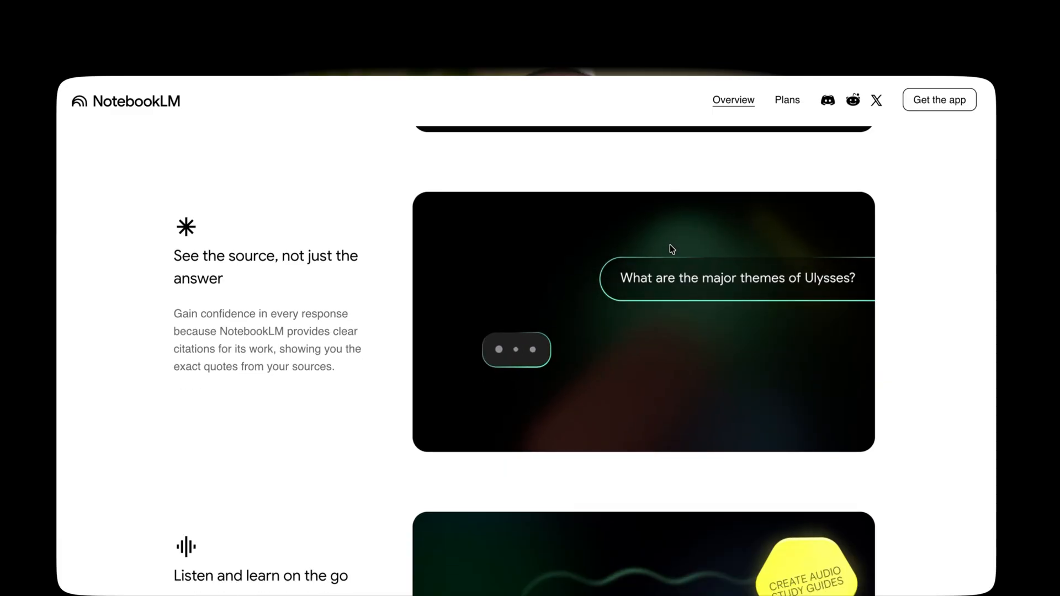
# - Play the Digestive System notebook's video overview full screen from the homepage
pyautogui.scroll(-3)
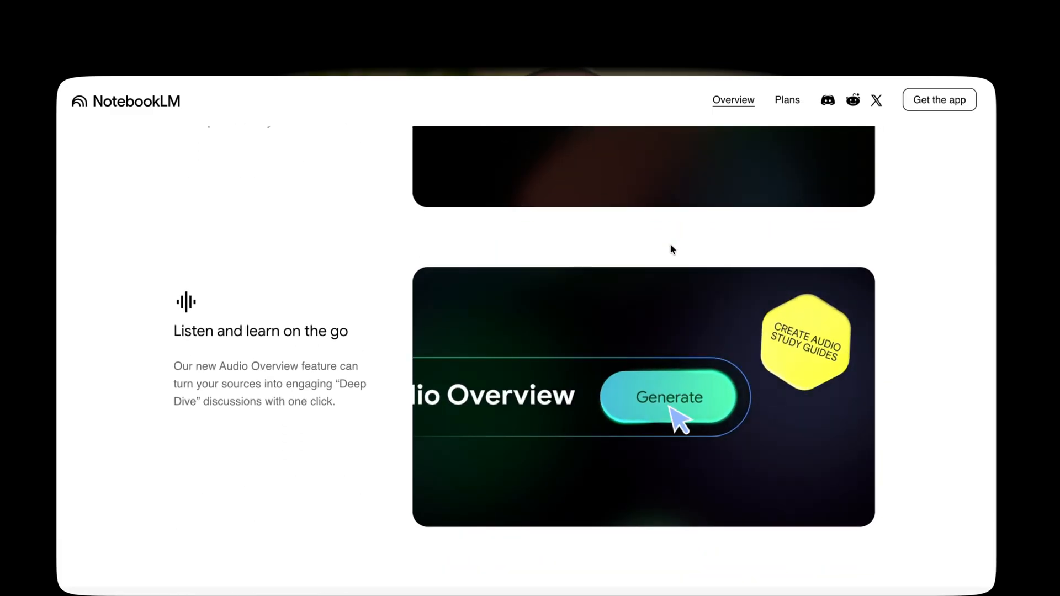
pyautogui.click(668, 397)
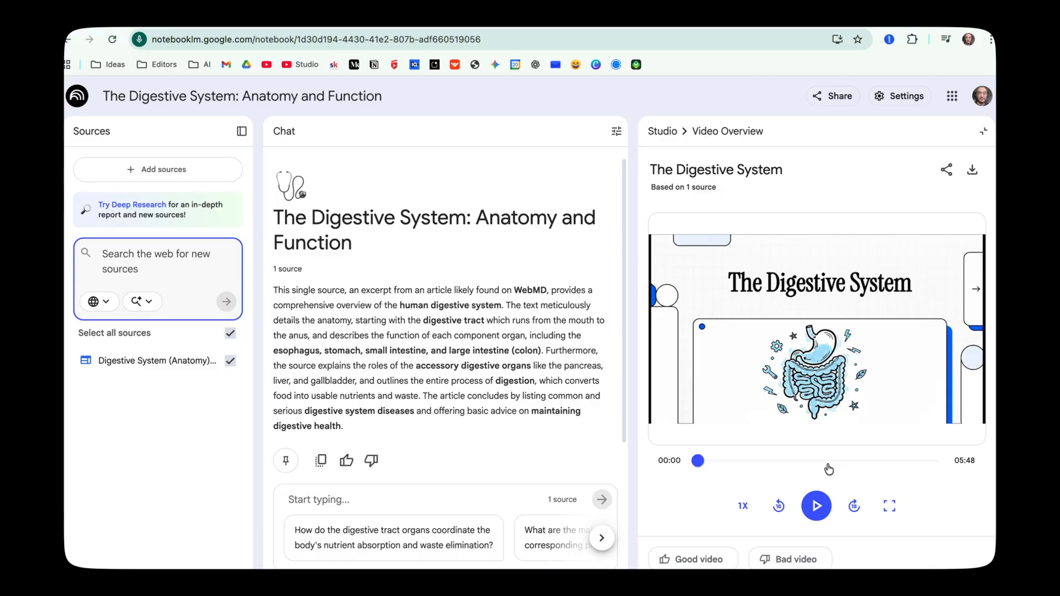
pyautogui.click(816, 506)
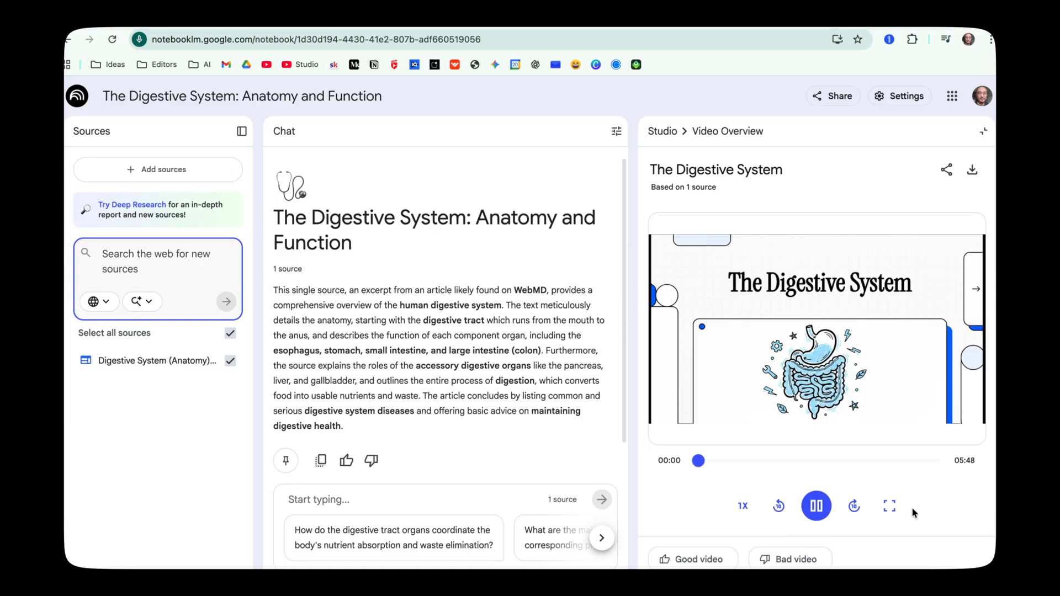
pyautogui.click(887, 506)
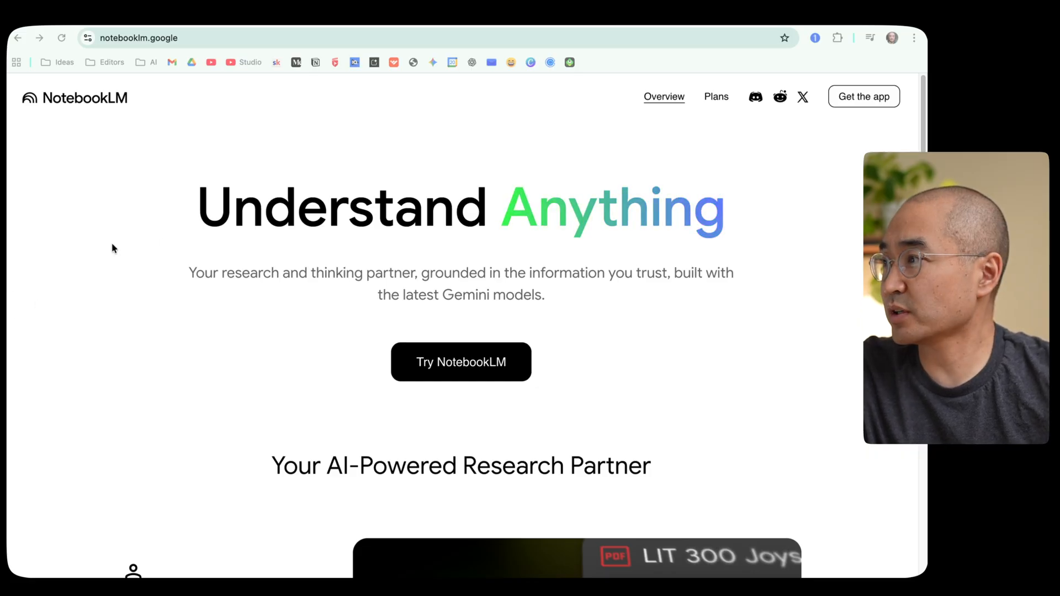
pyautogui.moveTo(178, 57)
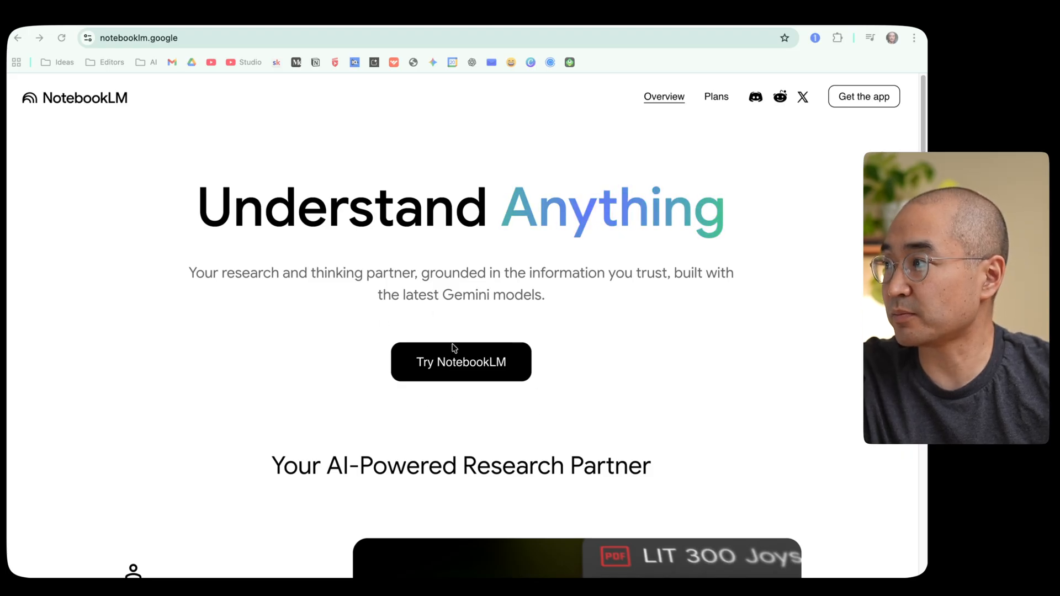
# - Enter NotebookLM from its homepage and bring up the Add sources options in the untitled notebook
pyautogui.click(460, 362)
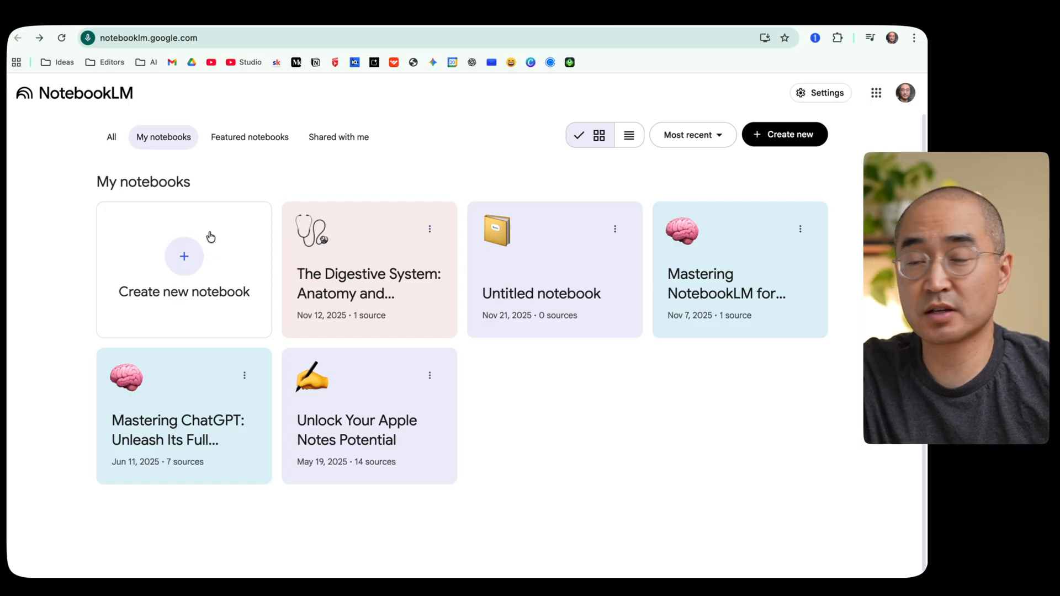
pyautogui.moveTo(194, 311)
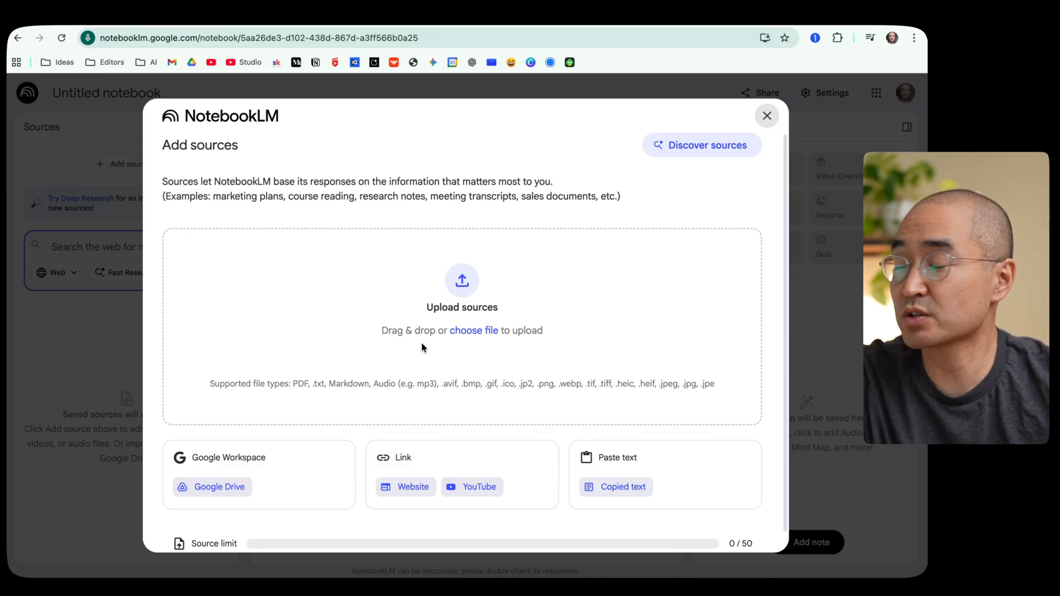
pyautogui.moveTo(331, 415)
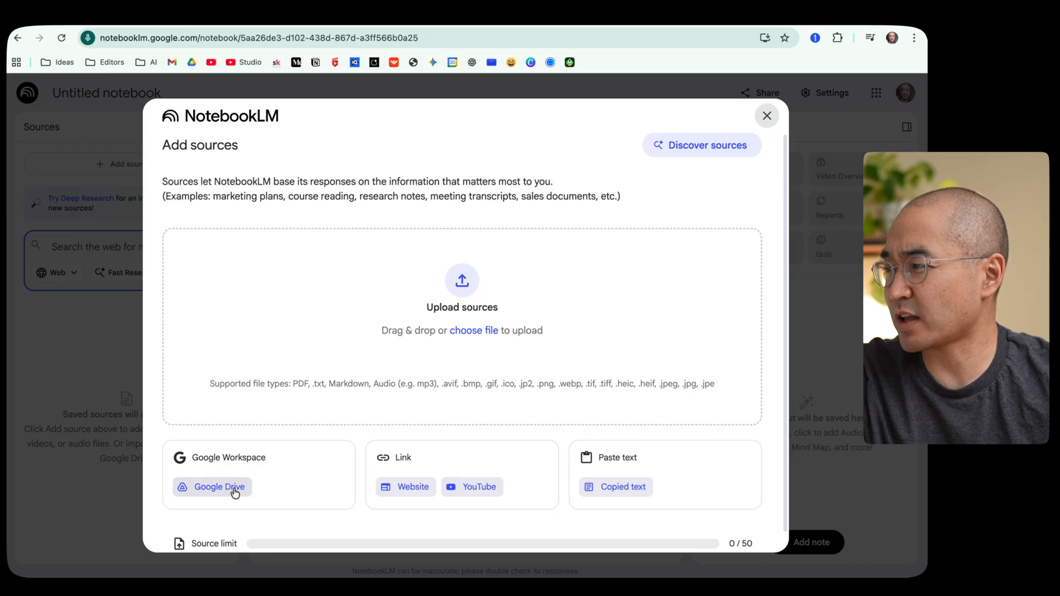
pyautogui.moveTo(290, 511)
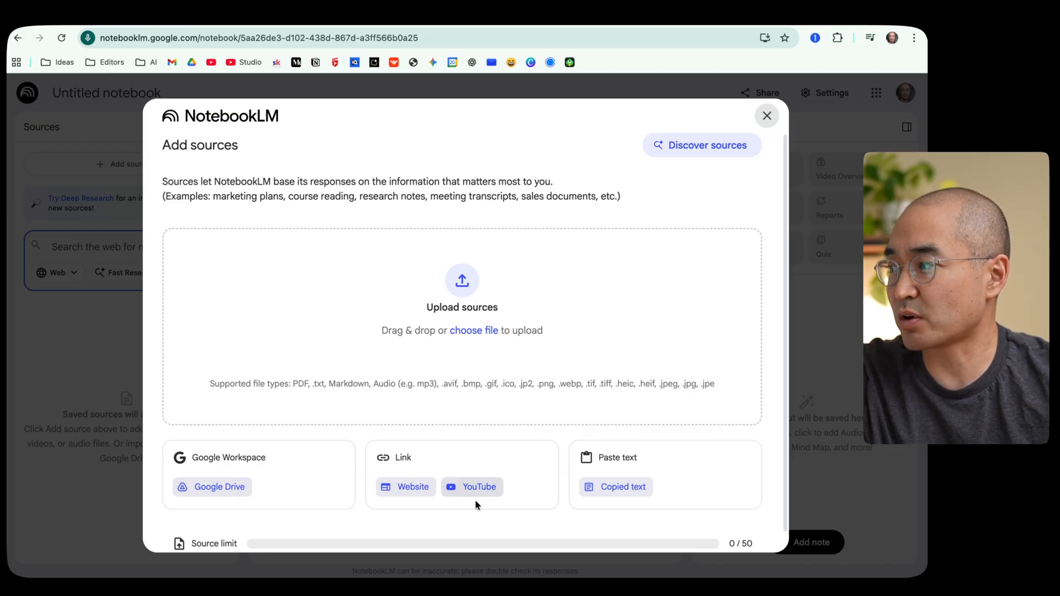
pyautogui.moveTo(492, 510)
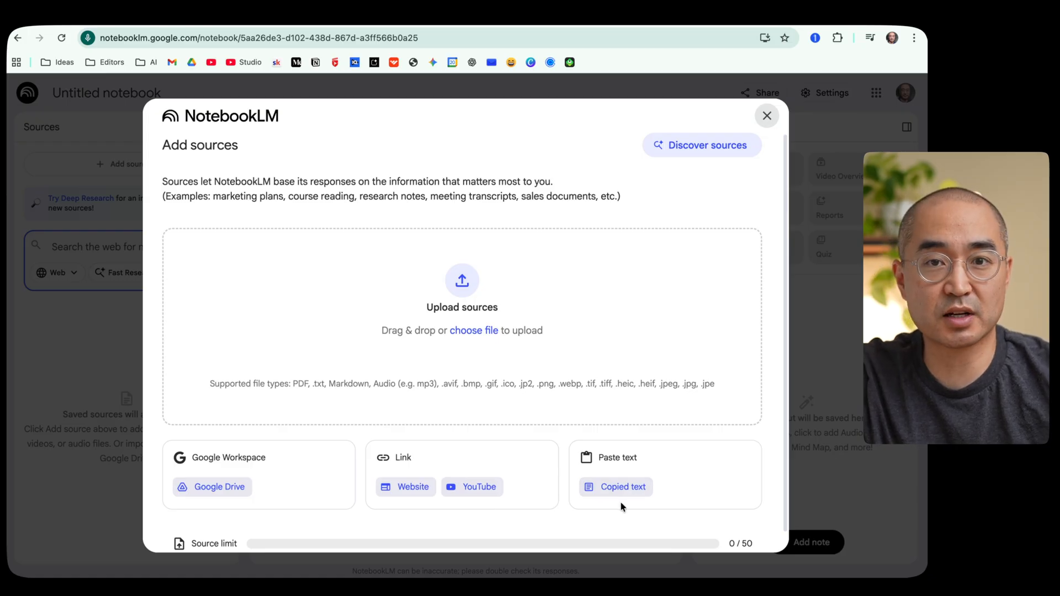
pyautogui.click(766, 116)
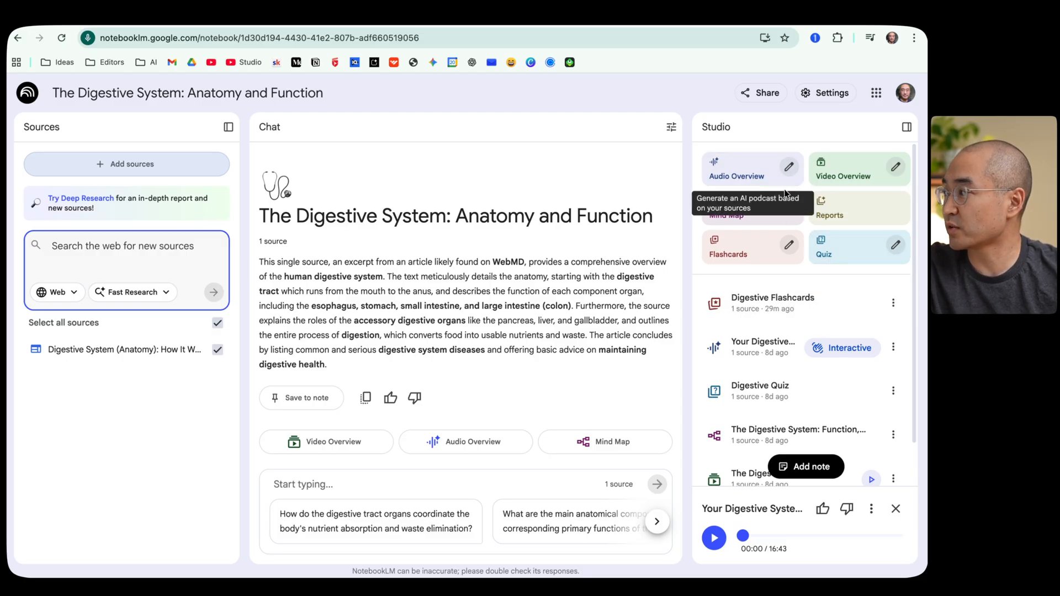
pyautogui.moveTo(859, 215)
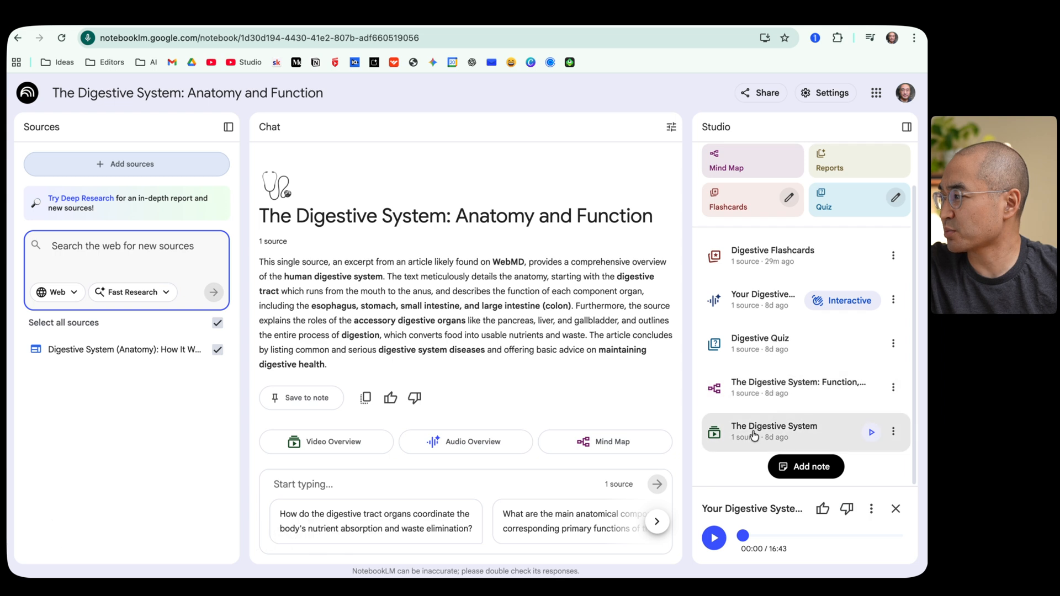
# - Play The Digestive System video overview full screen and jump to a later point
pyautogui.click(775, 430)
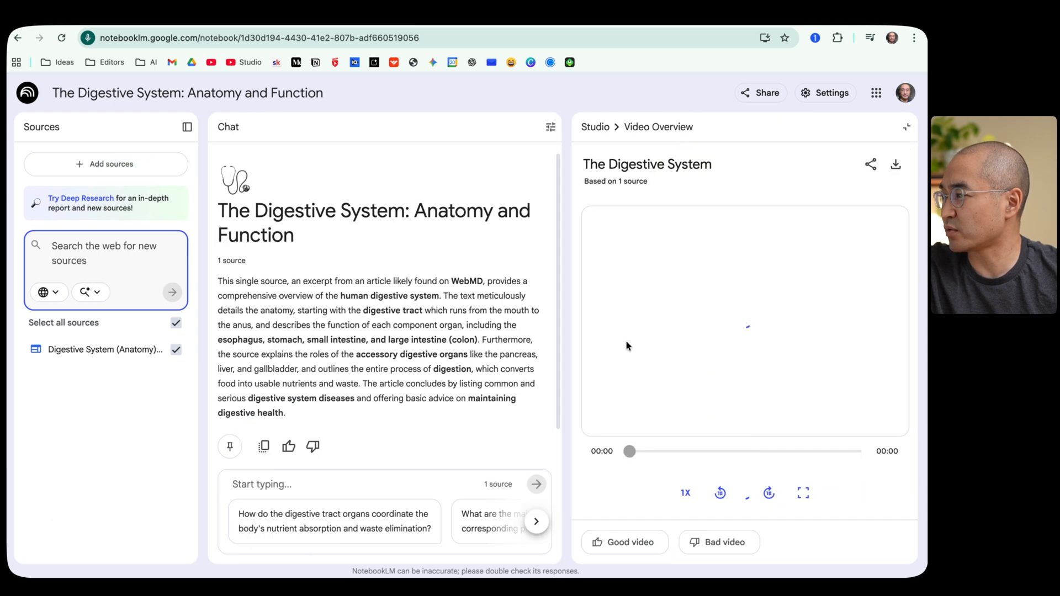
pyautogui.click(745, 490)
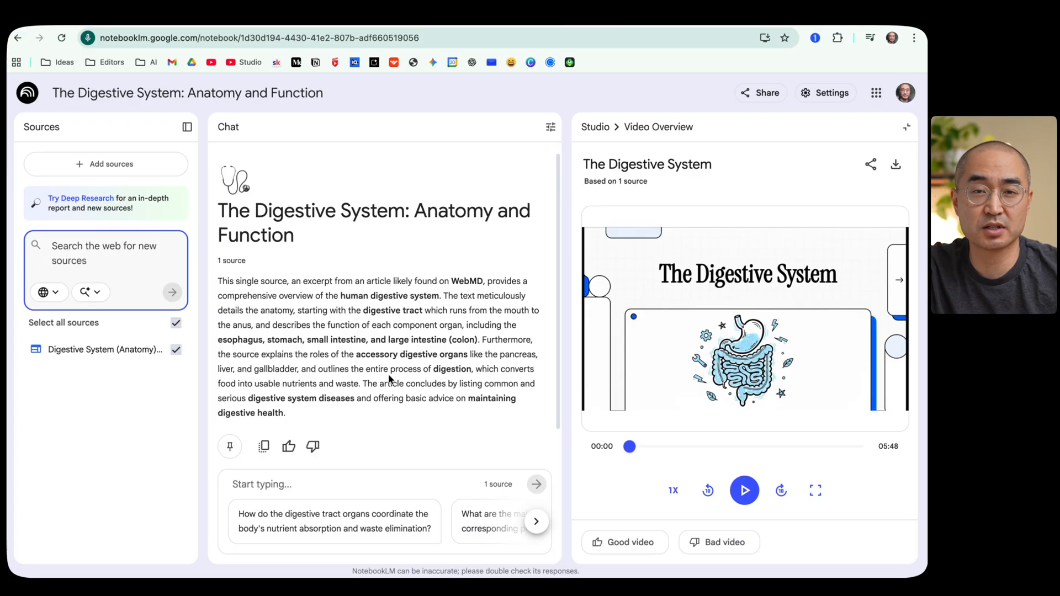
pyautogui.click(743, 490)
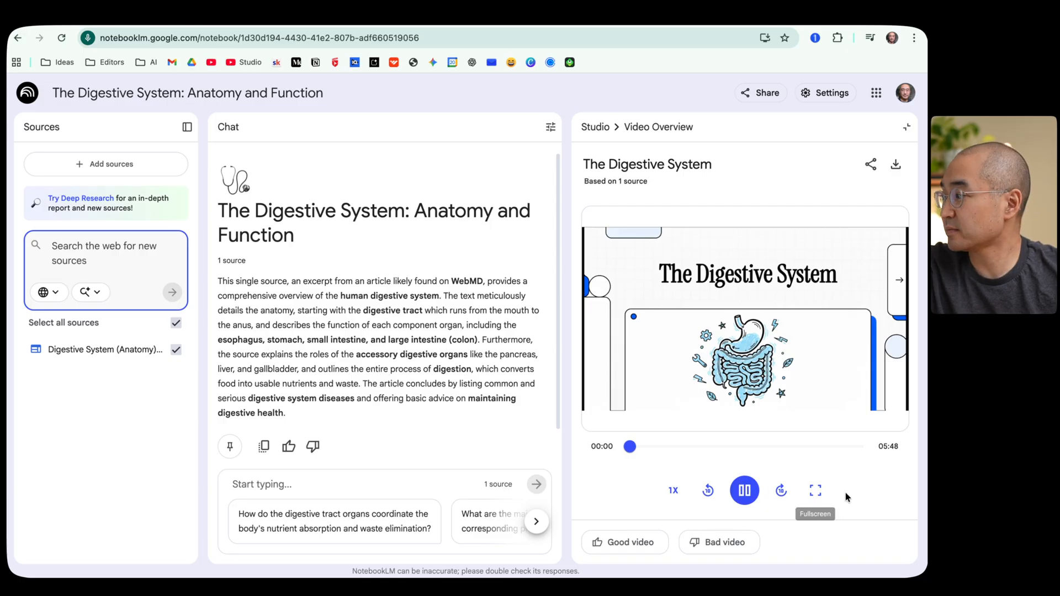
pyautogui.click(814, 490)
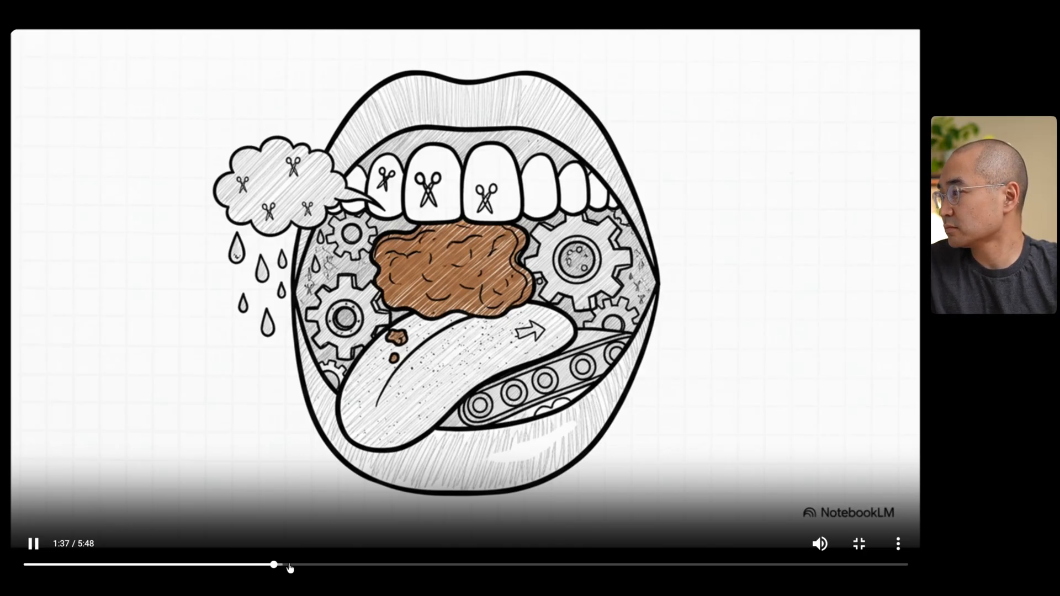
pyautogui.click(858, 543)
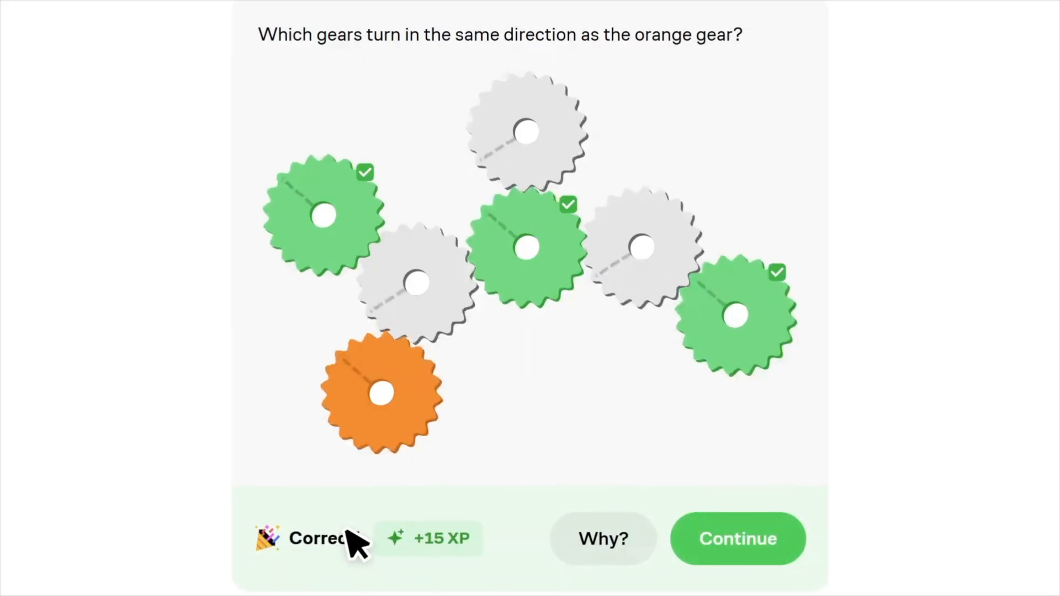
# - Continue past the answered orange-gear direction puzzle to the next problem
pyautogui.click(736, 538)
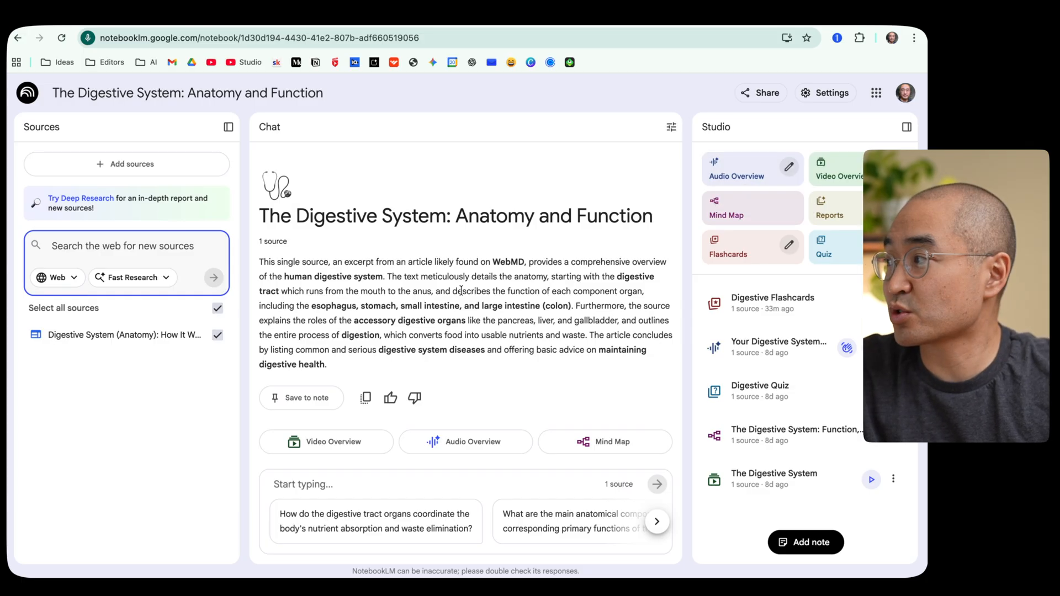
pyautogui.moveTo(737, 169)
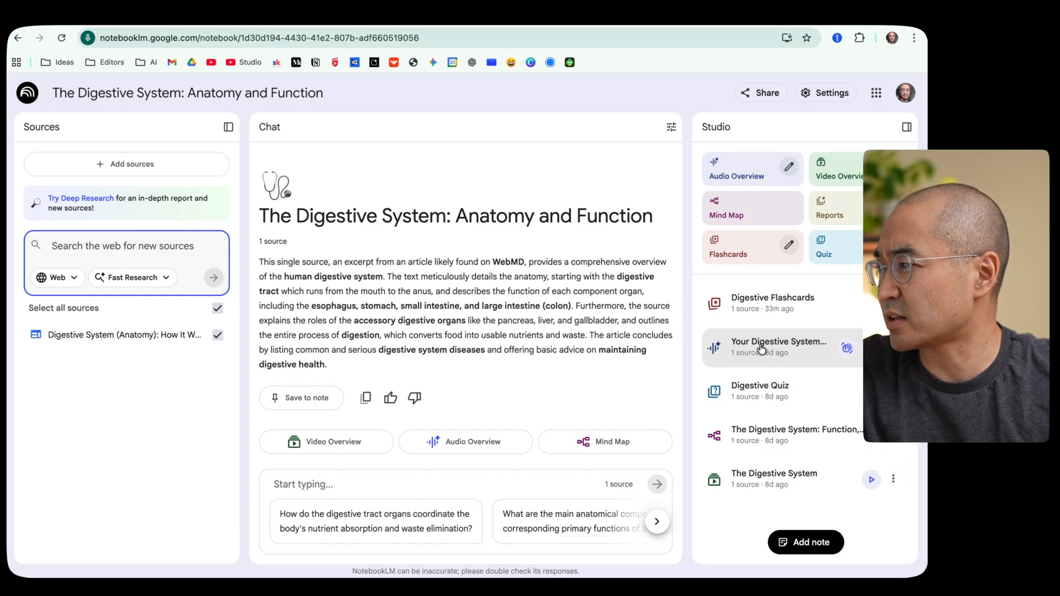
# - Play the opening of the Your Digestive System audio overview, then pause it
pyautogui.click(779, 348)
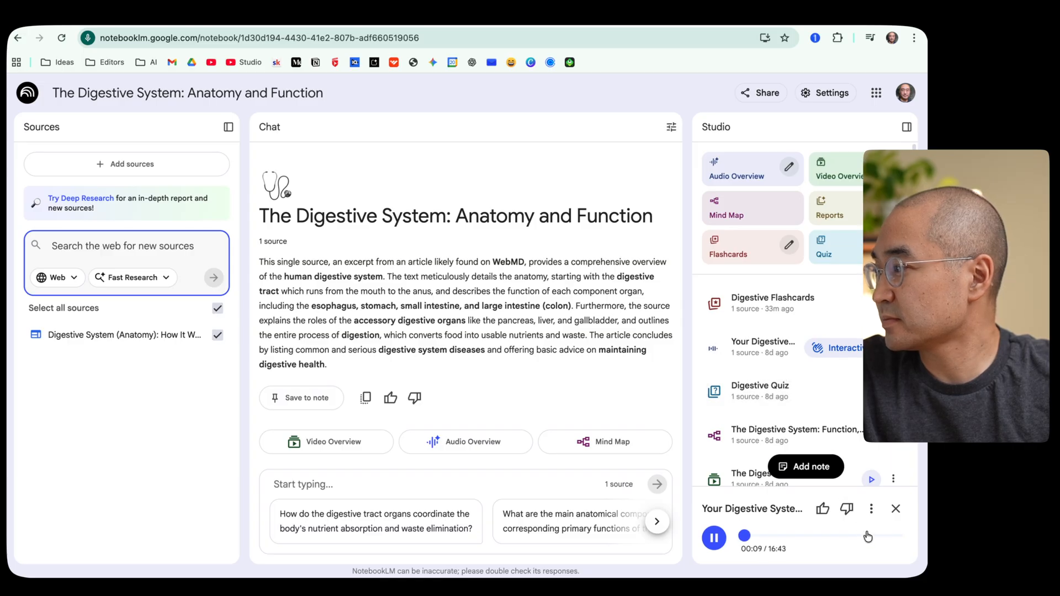
pyautogui.click(871, 507)
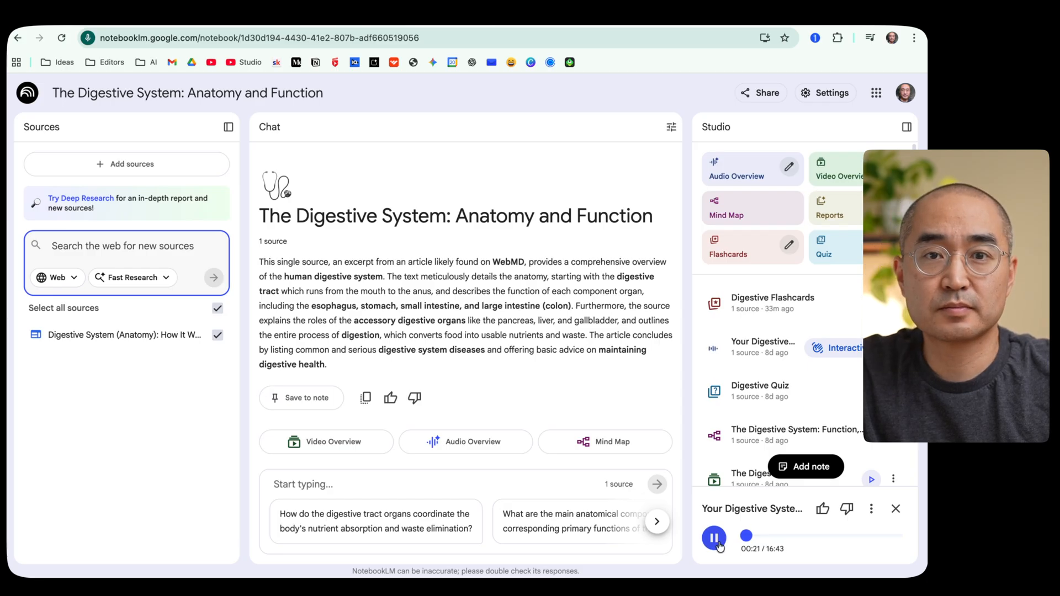
pyautogui.click(713, 537)
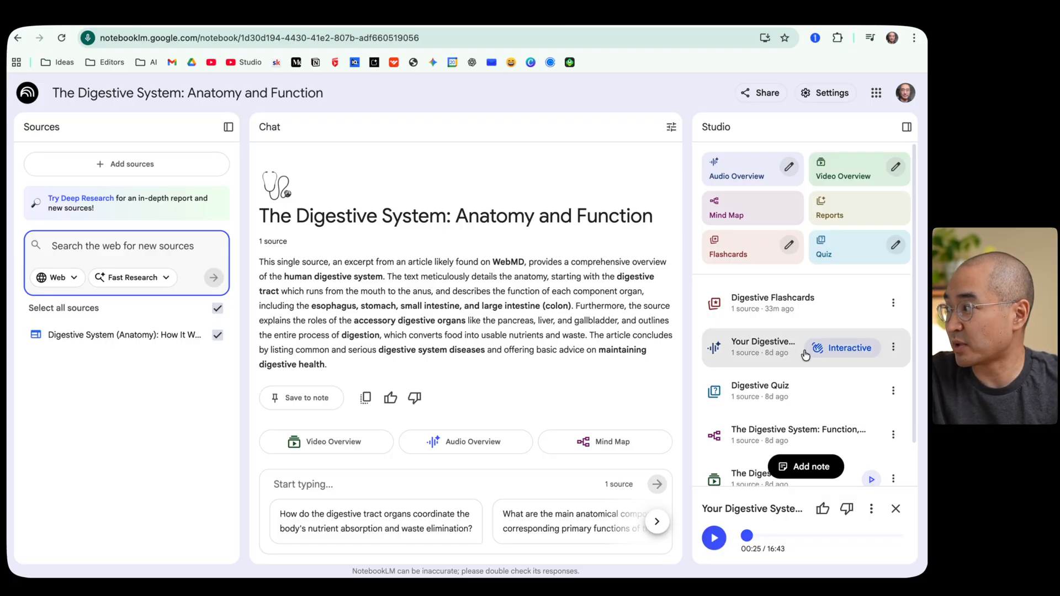
pyautogui.moveTo(843, 348)
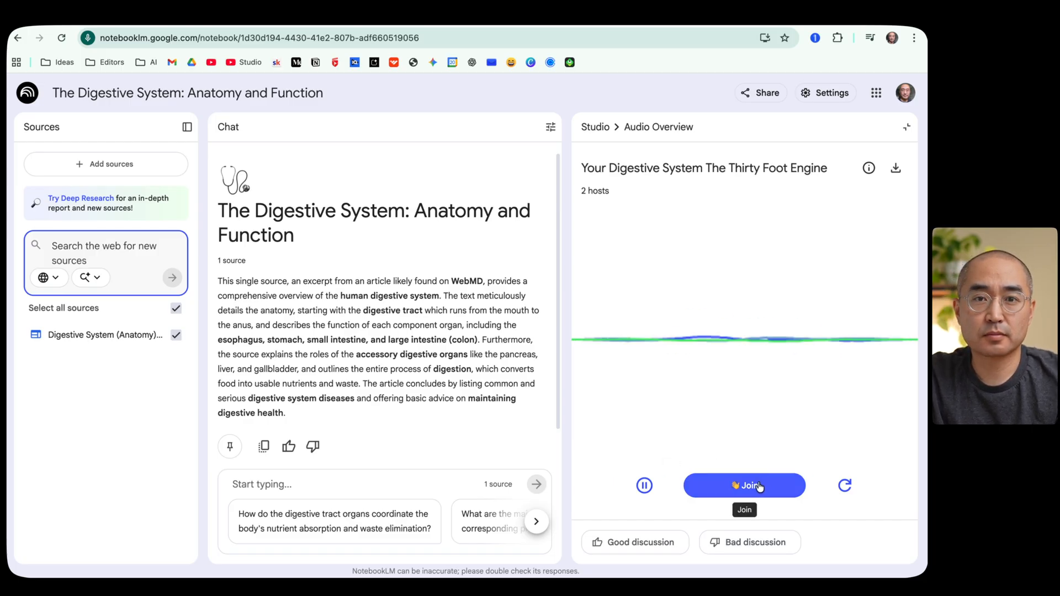
pyautogui.moveTo(644, 486)
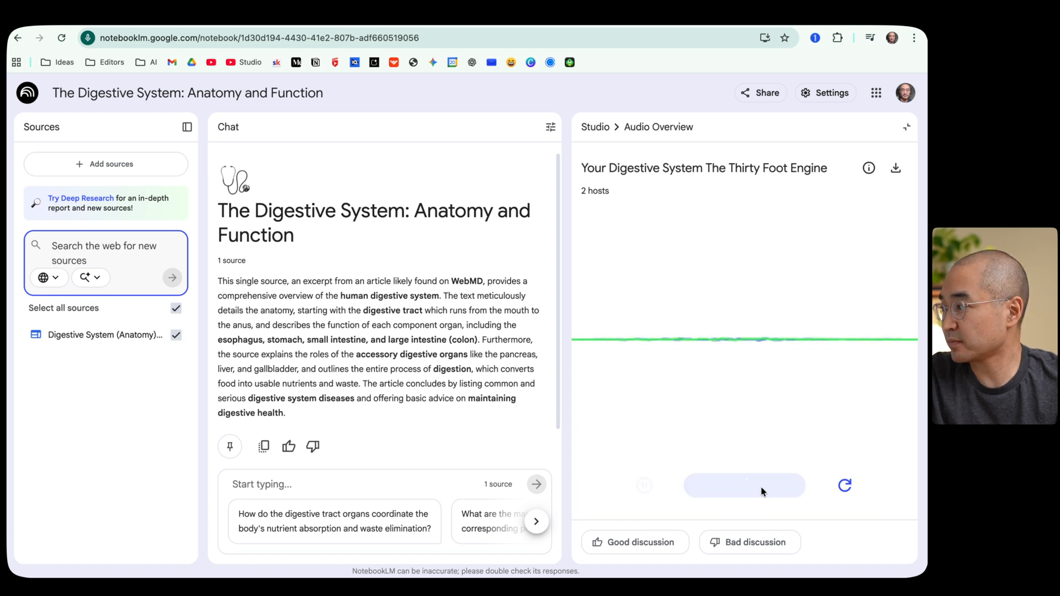
# - Switch the Thirty Foot Engine audio overview into interactive two-host mode
pyautogui.click(743, 486)
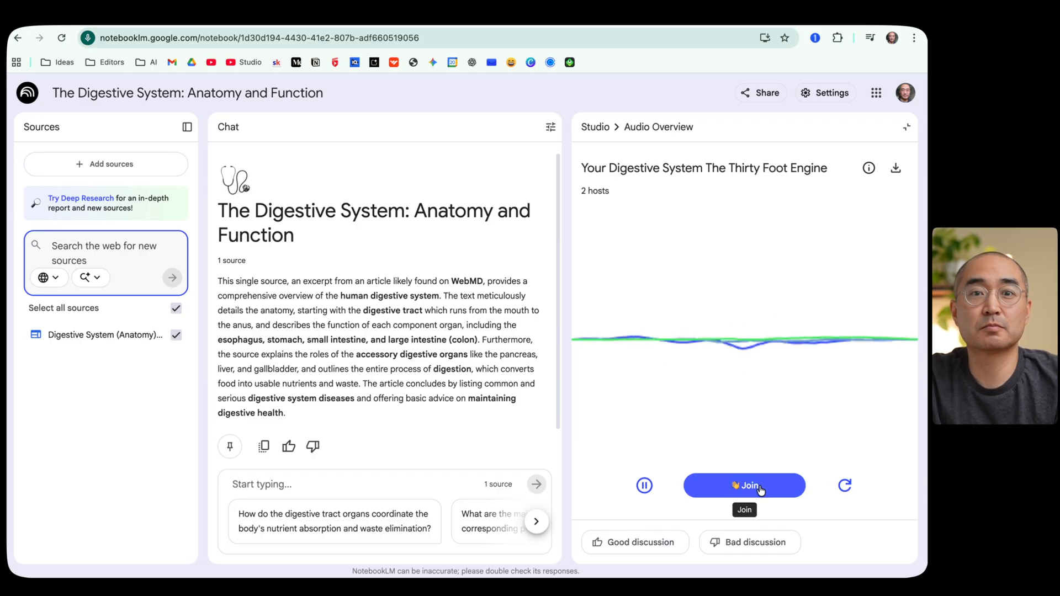
# - Close the interactive audio overview, returning to the Studio list
pyautogui.click(643, 486)
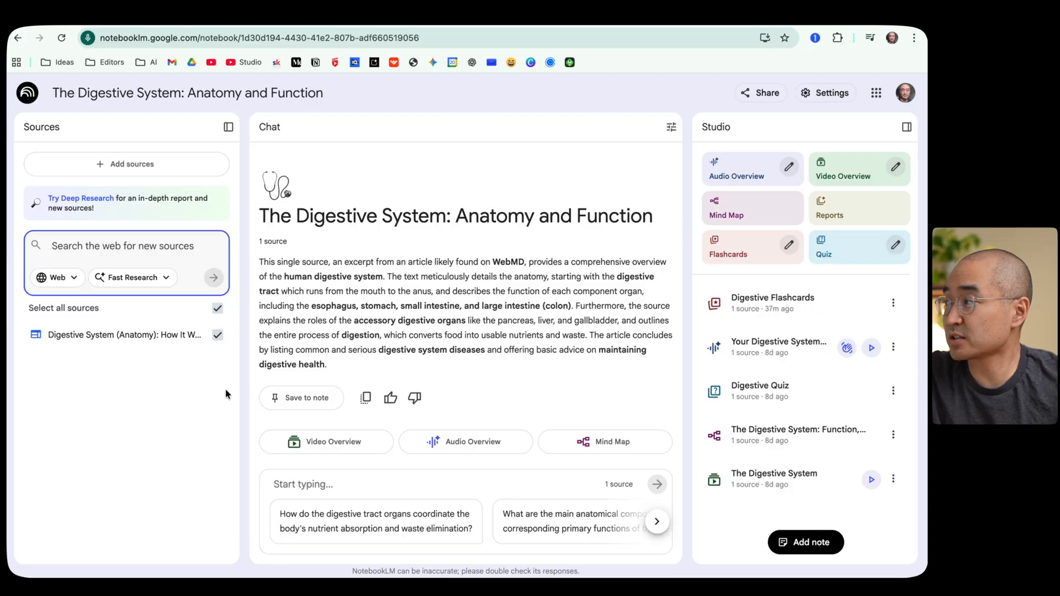
pyautogui.moveTo(751, 208)
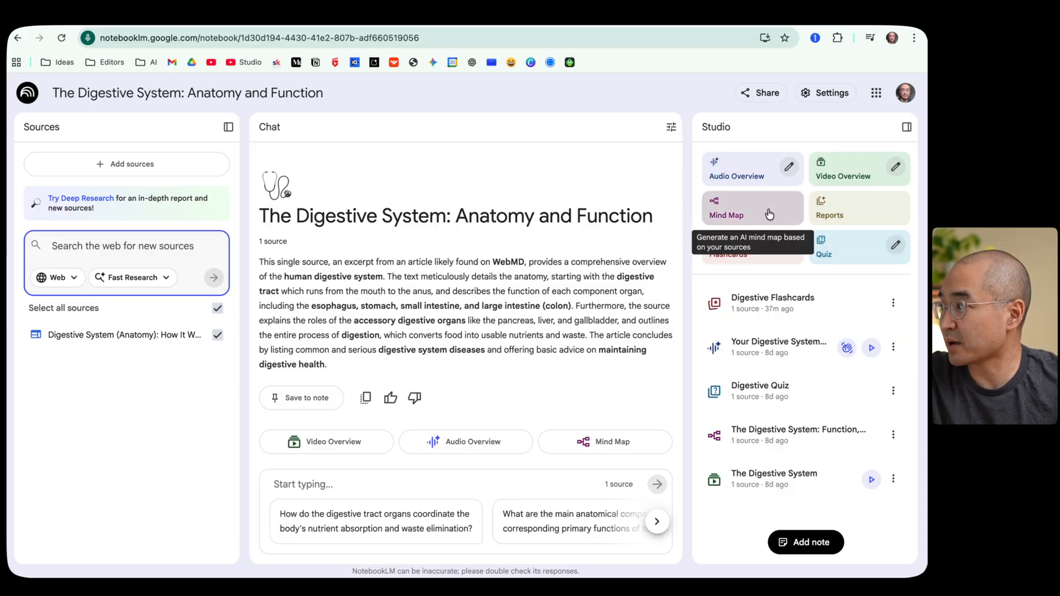
pyautogui.moveTo(836, 265)
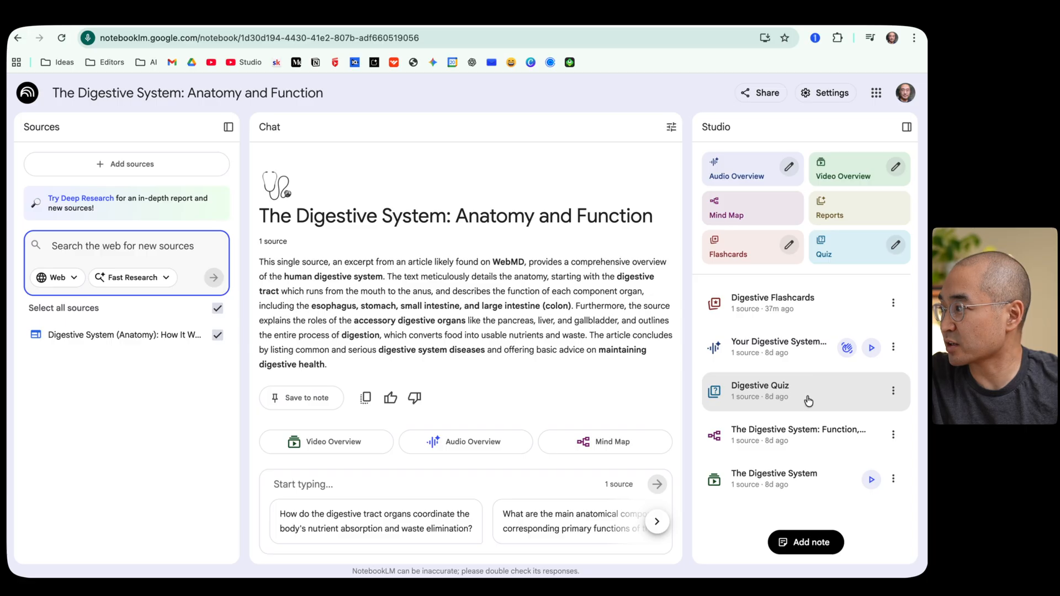
# - In the Digestive Quiz, answer question 1 with option A (absorbs water) and view the feedback
pyautogui.click(760, 391)
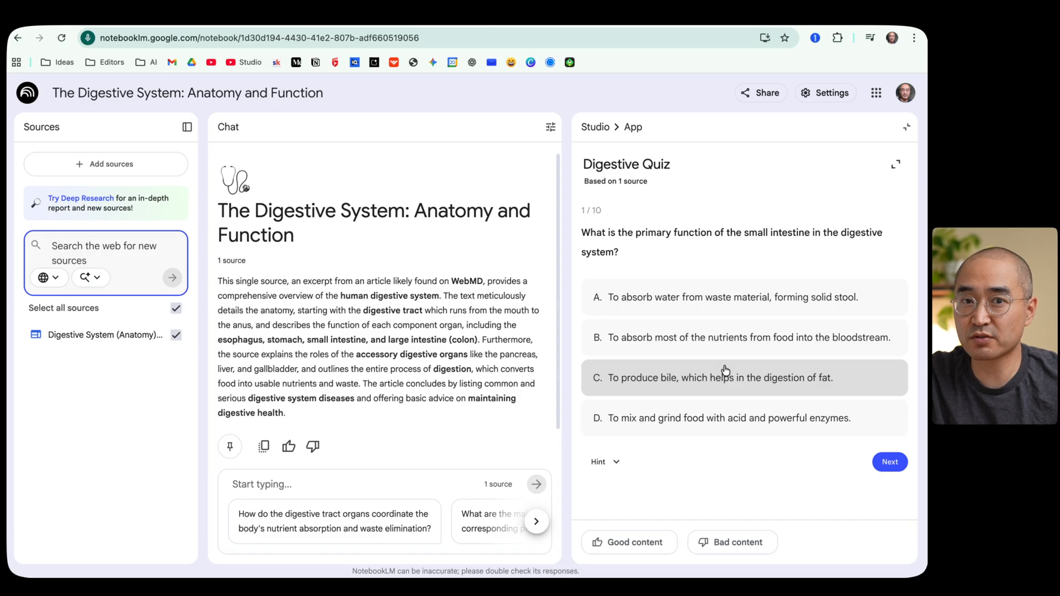
pyautogui.moveTo(737, 332)
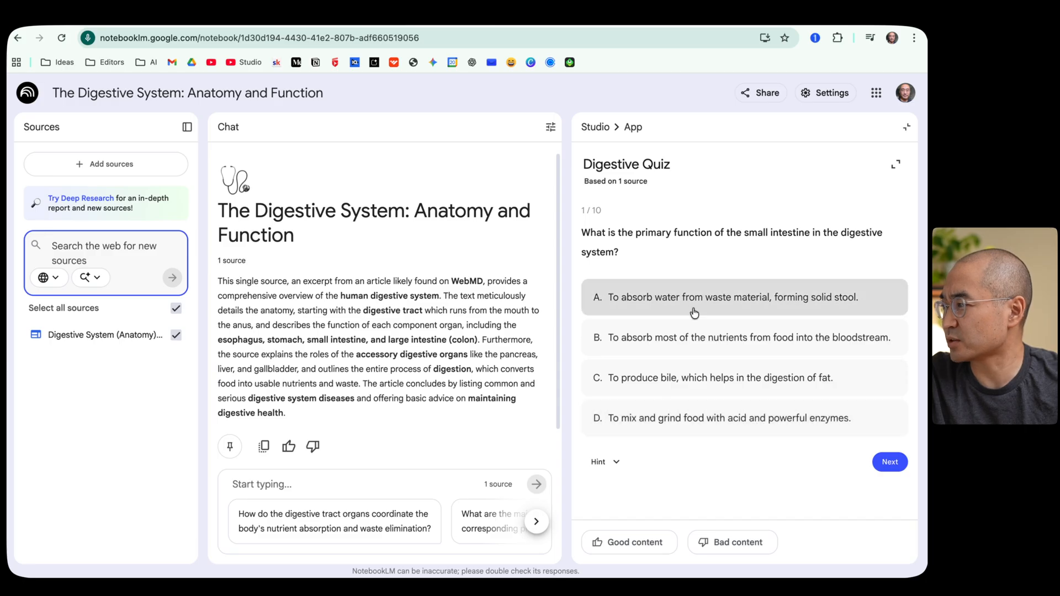
pyautogui.click(732, 297)
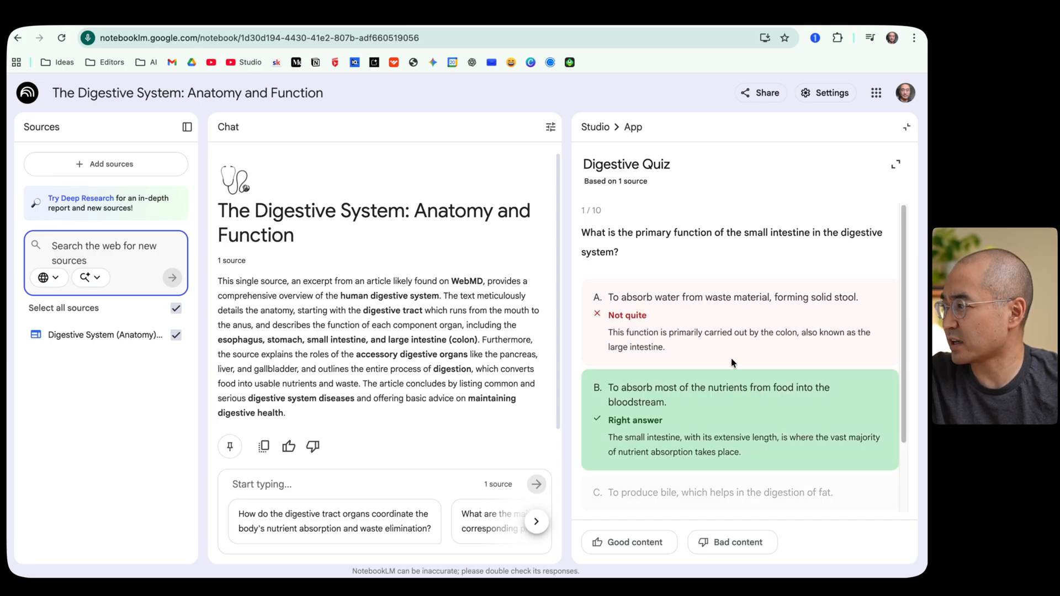
pyautogui.scroll(-3)
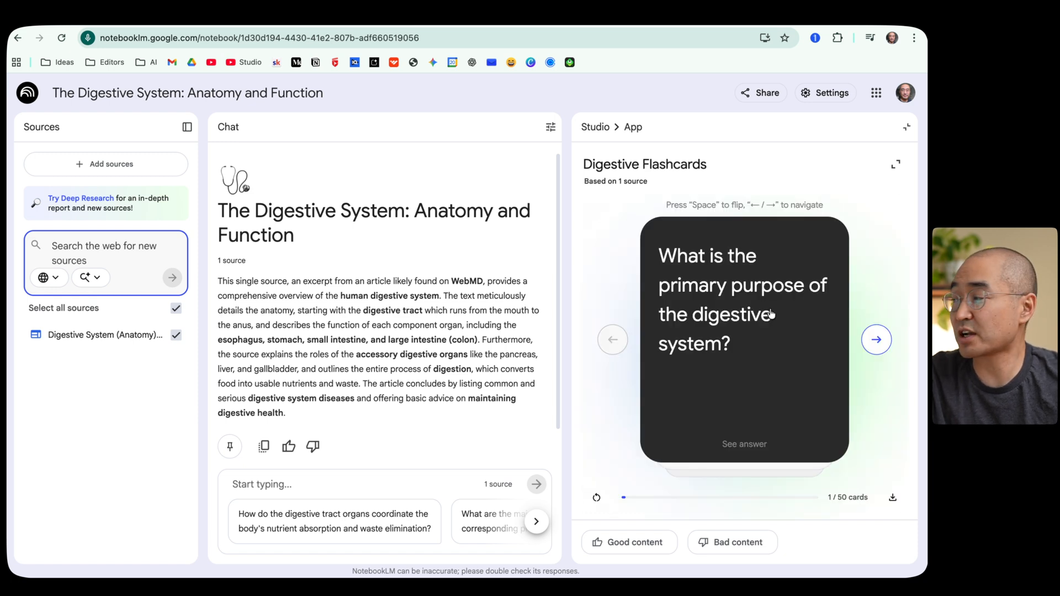
pyautogui.moveTo(721, 380)
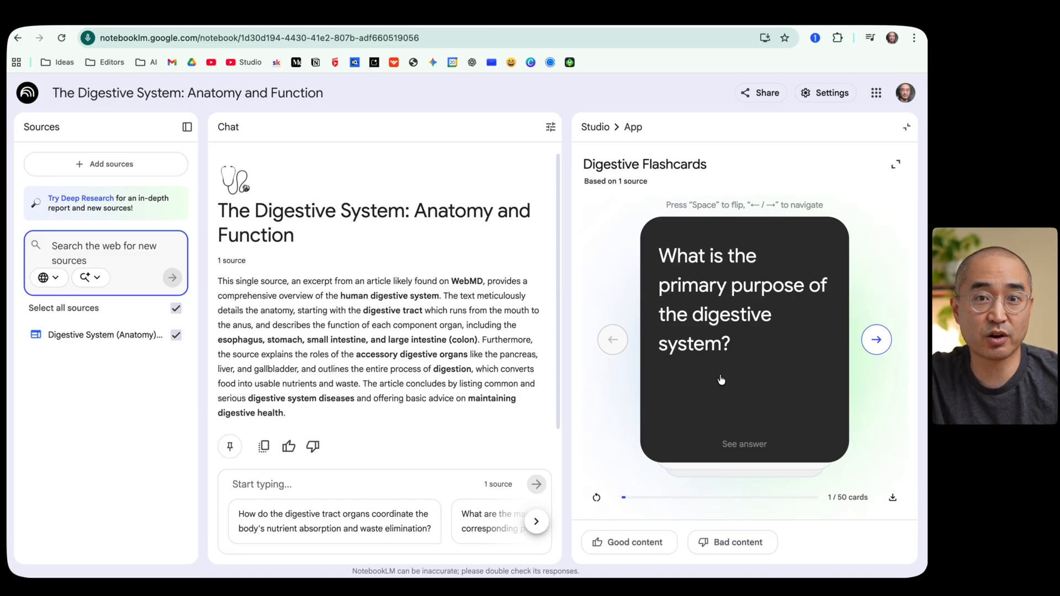
pyautogui.moveTo(713, 291)
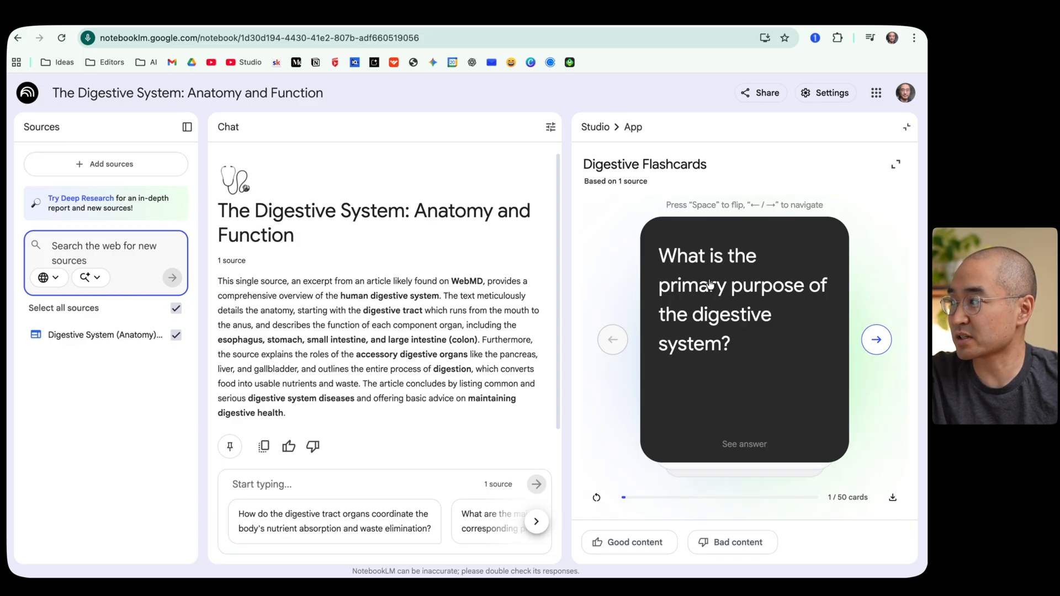
pyautogui.moveTo(738, 351)
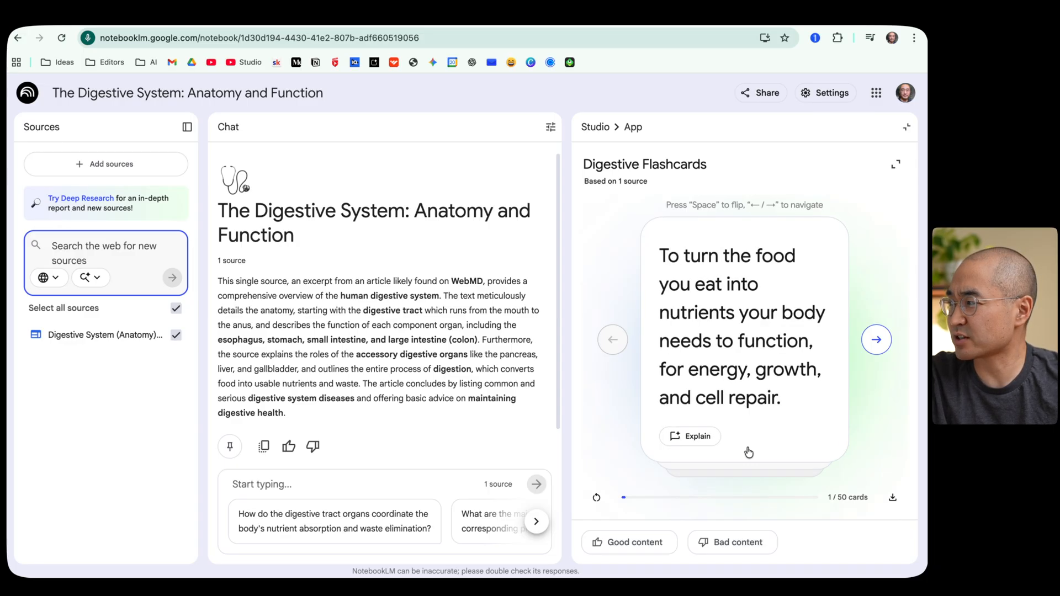
pyautogui.moveTo(706, 378)
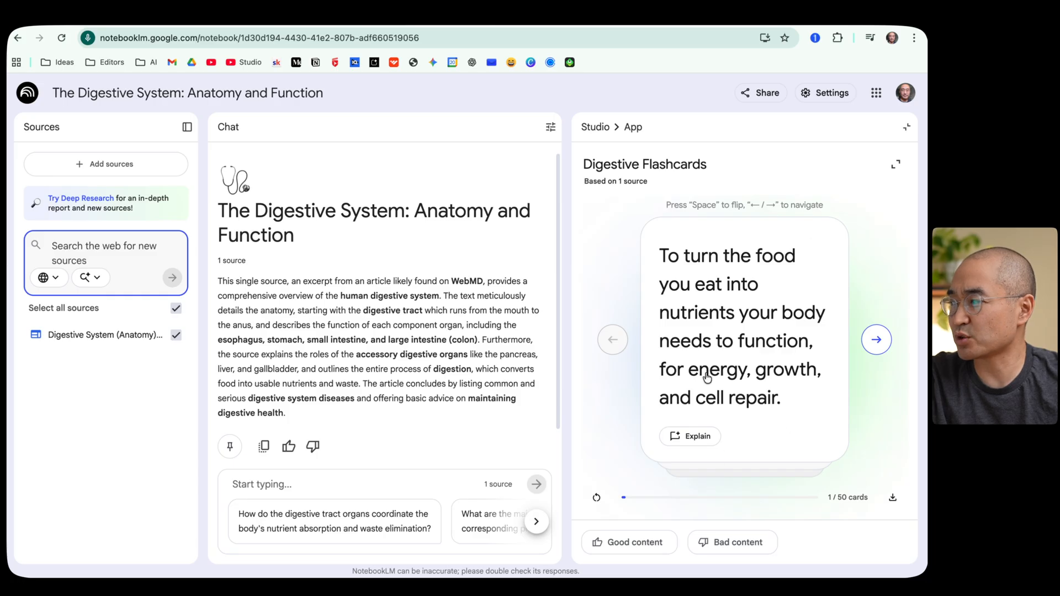
pyautogui.moveTo(690, 436)
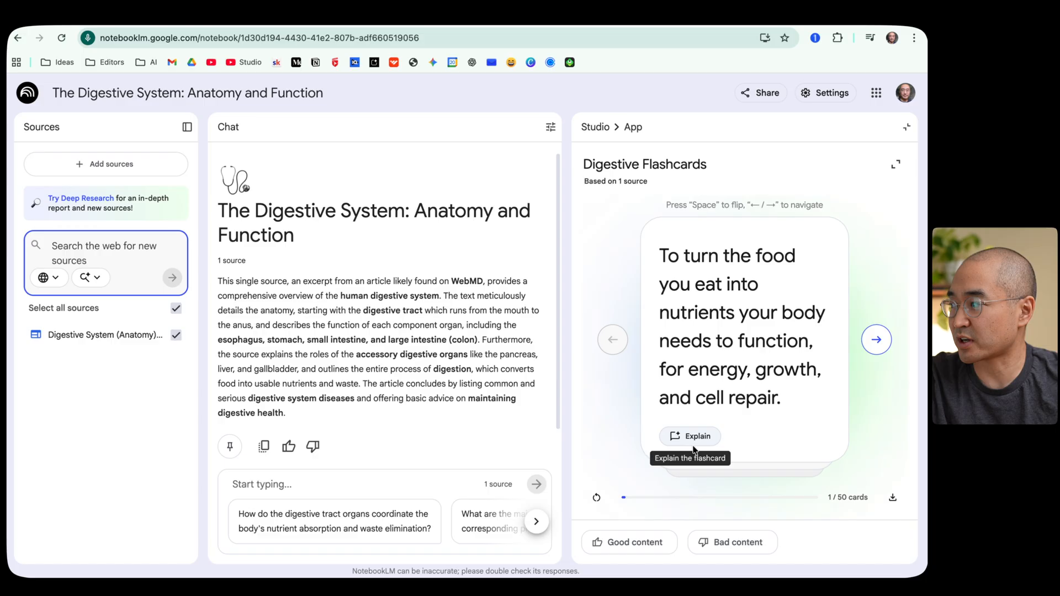
# - Send the first Digestive Flashcards answer to chat for a detailed explanation
pyautogui.click(690, 436)
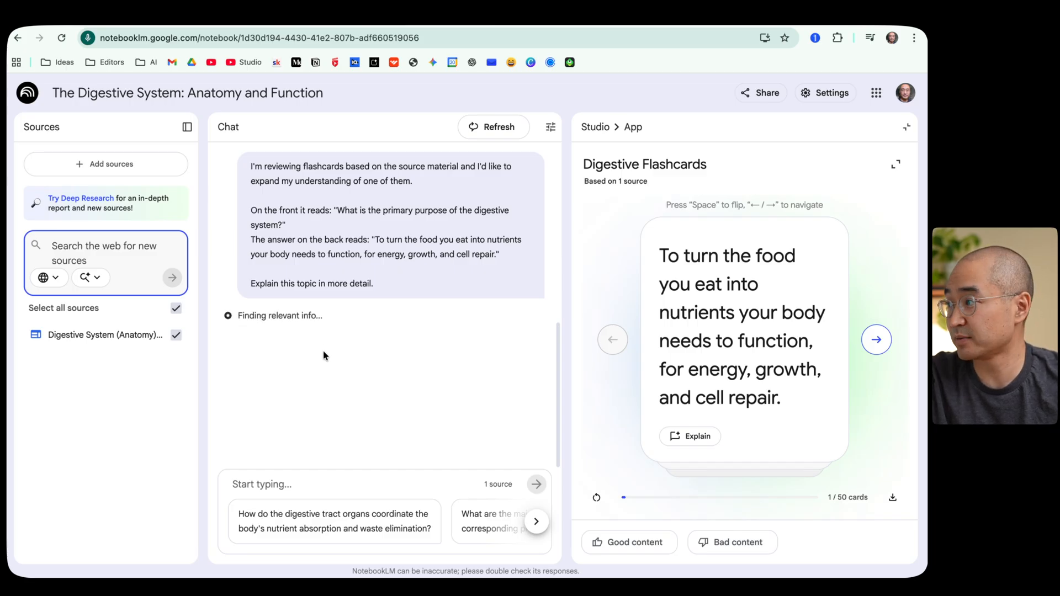
# - Expand the mind map's Definition and Components and Digestive System Diseases branches and recentre the canvas
pyautogui.click(905, 126)
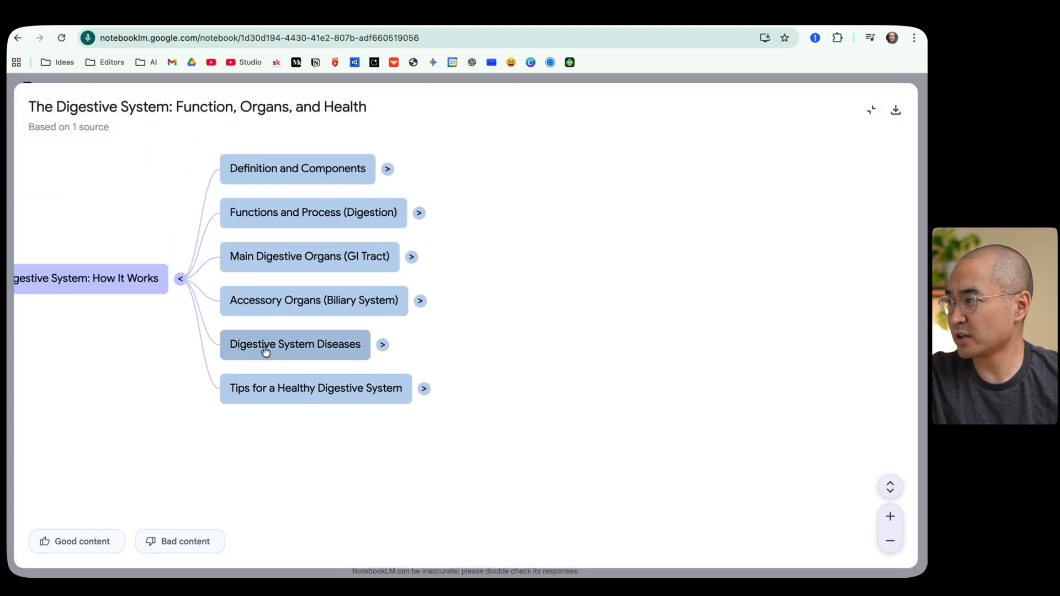
pyautogui.moveTo(383, 484)
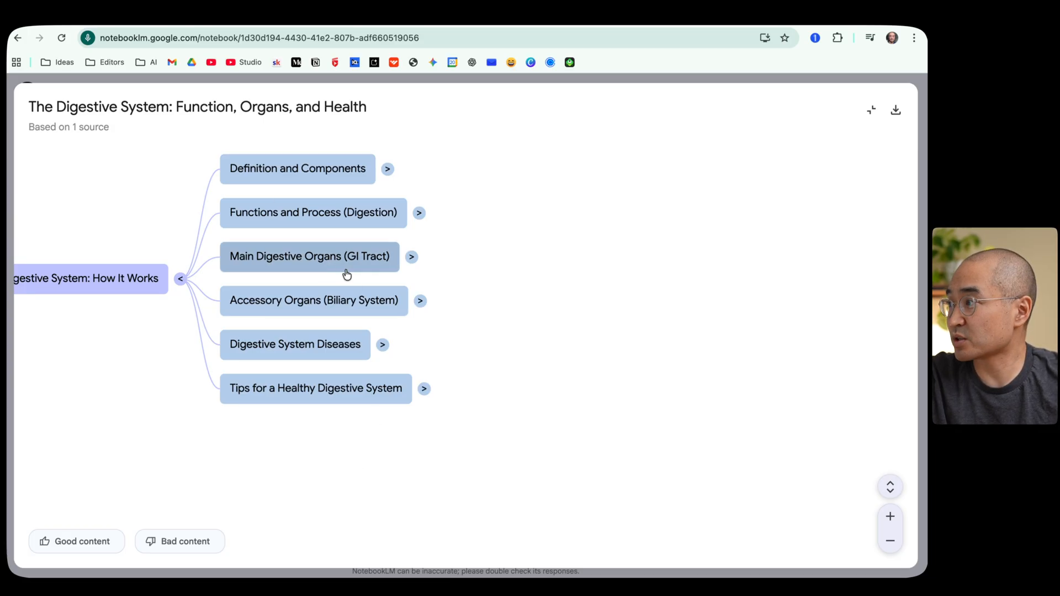
pyautogui.moveTo(293, 212)
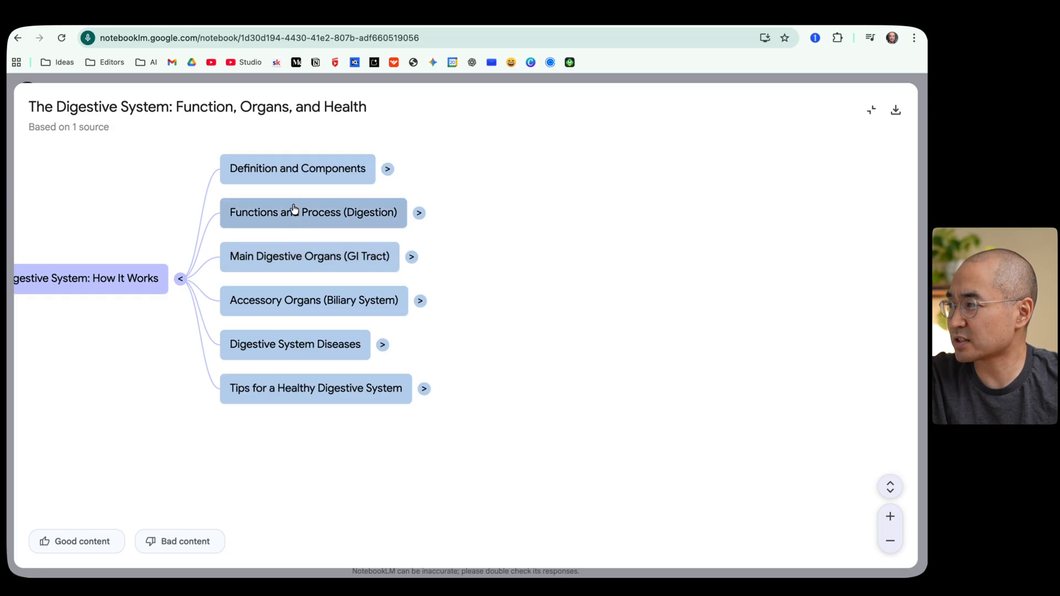
pyautogui.moveTo(247, 182)
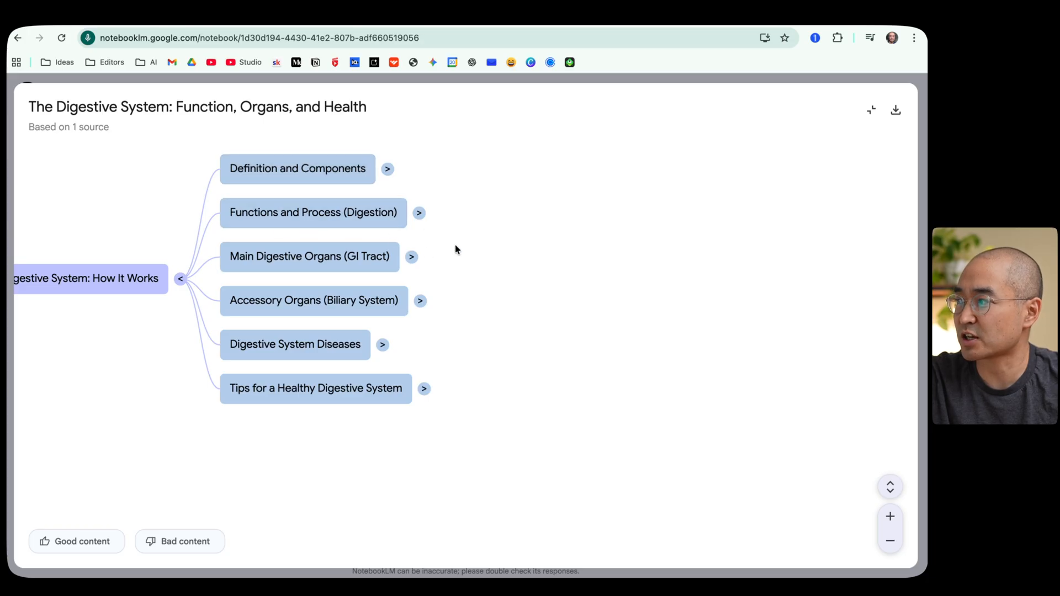
pyautogui.moveTo(402, 172)
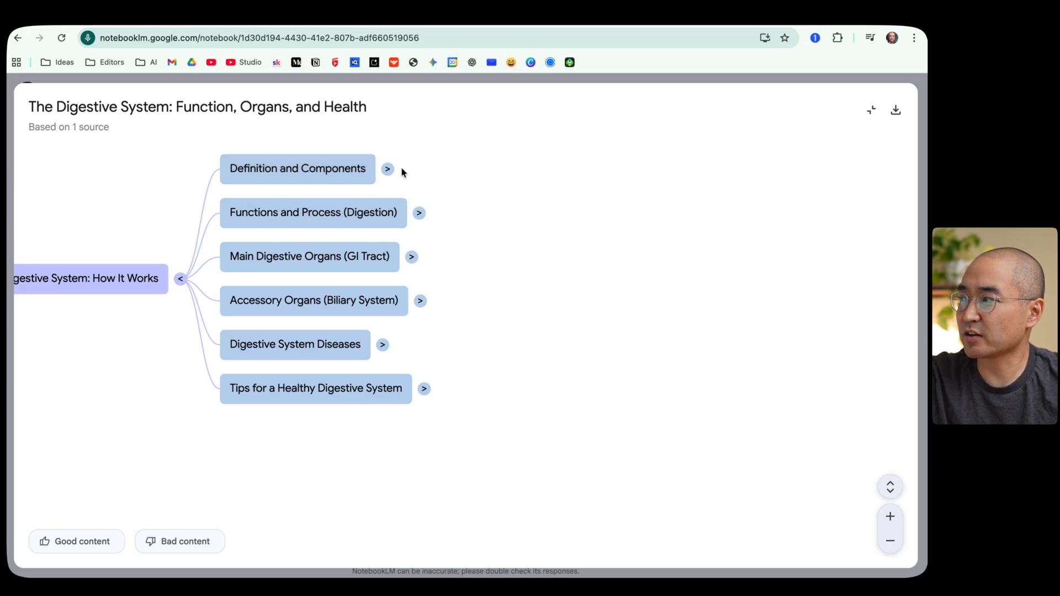
pyautogui.click(386, 168)
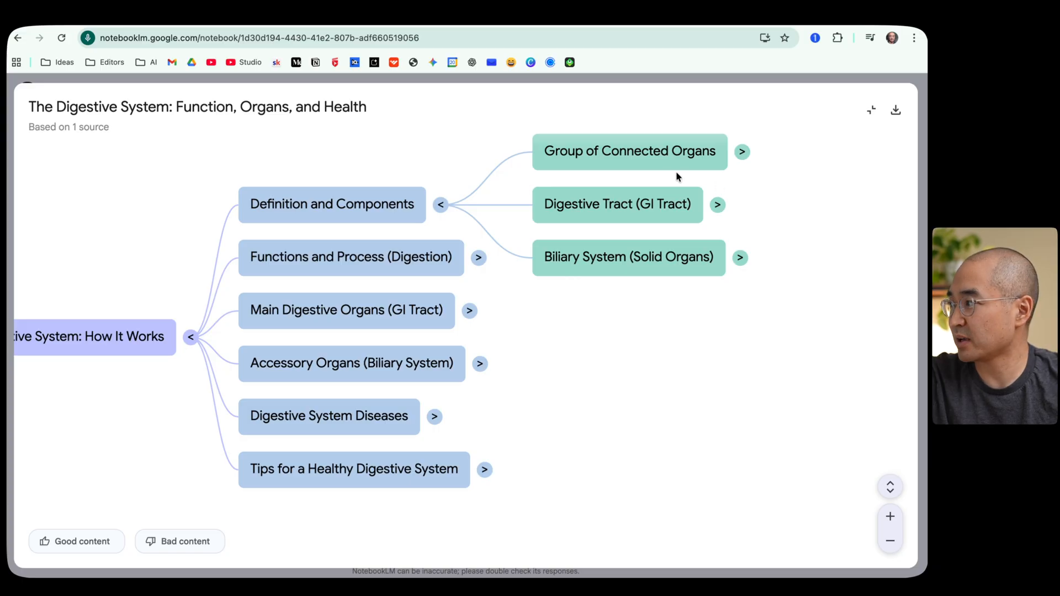
pyautogui.click(740, 152)
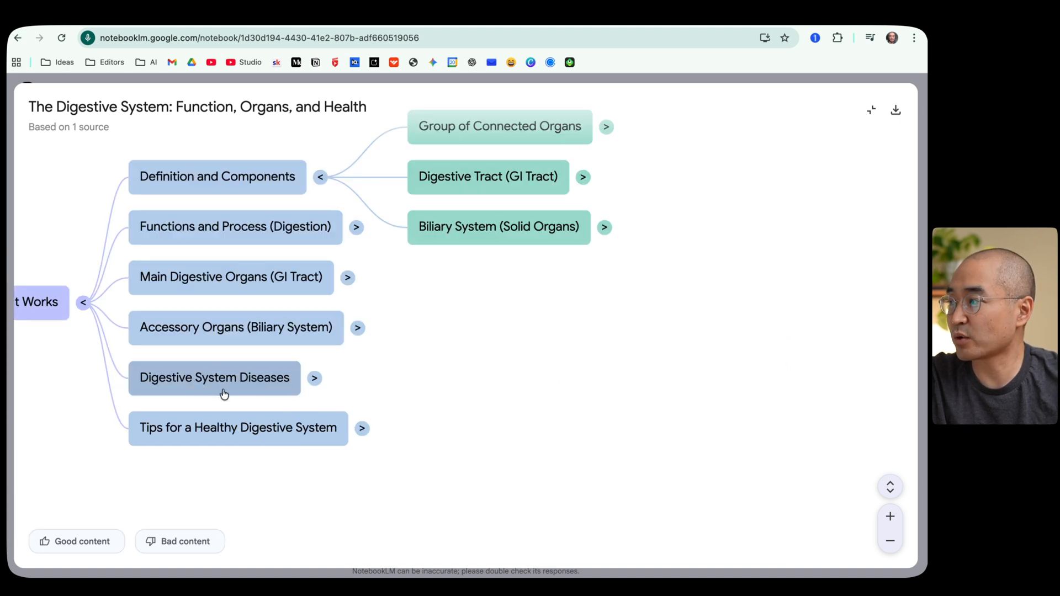
pyautogui.moveTo(257, 392)
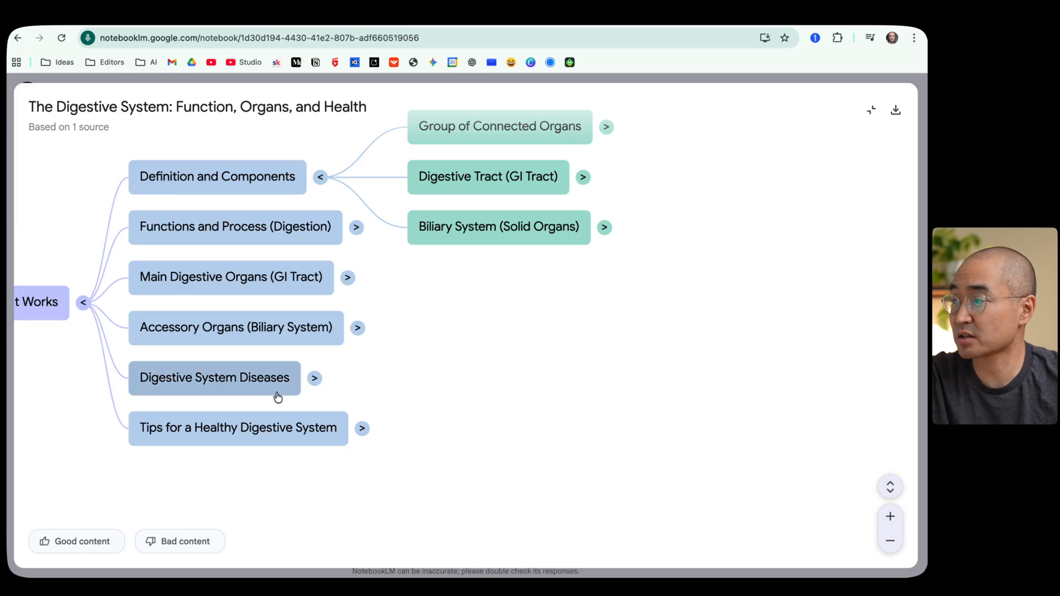
pyautogui.moveTo(368, 452)
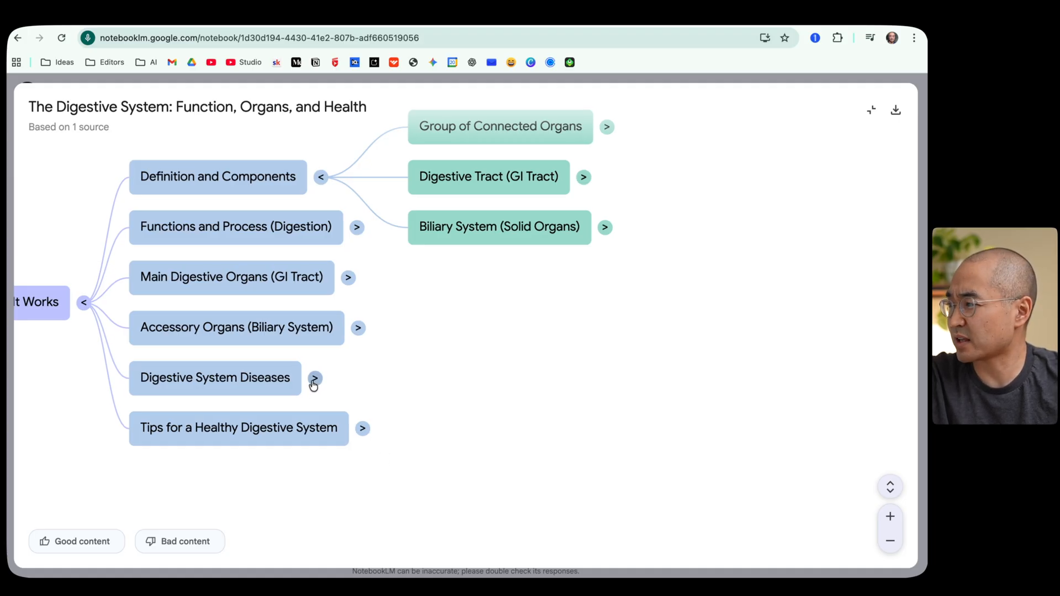
pyautogui.click(313, 377)
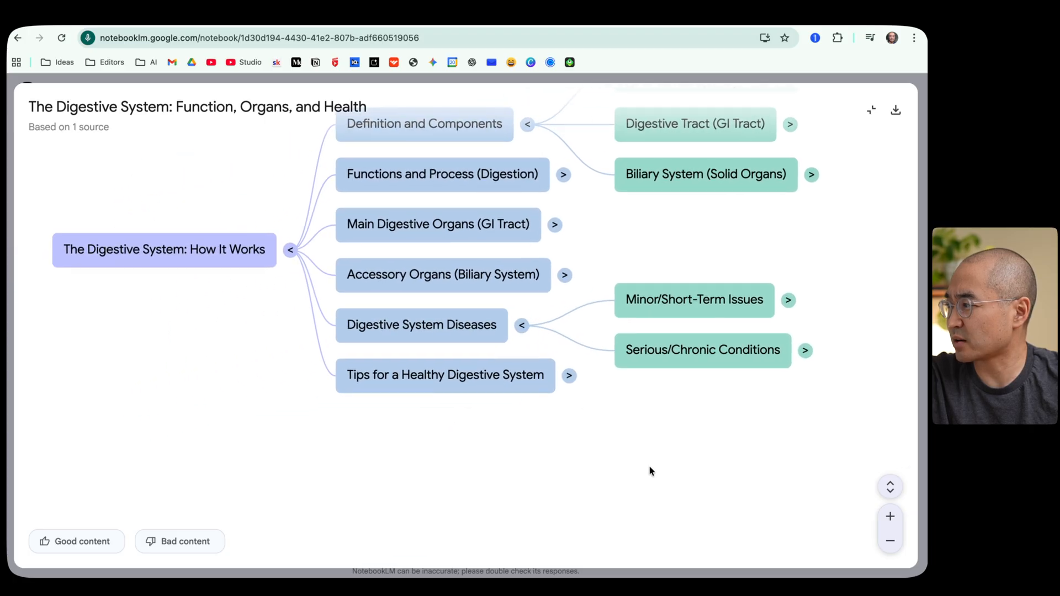
pyautogui.moveTo(649, 471); pyautogui.dragTo(510, 366)
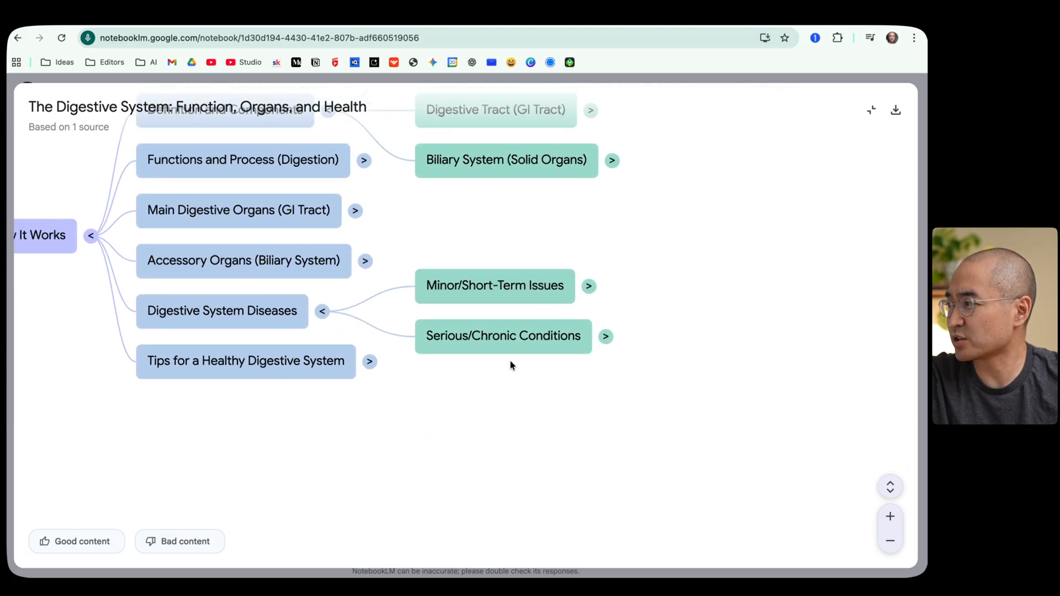
pyautogui.moveTo(569, 316)
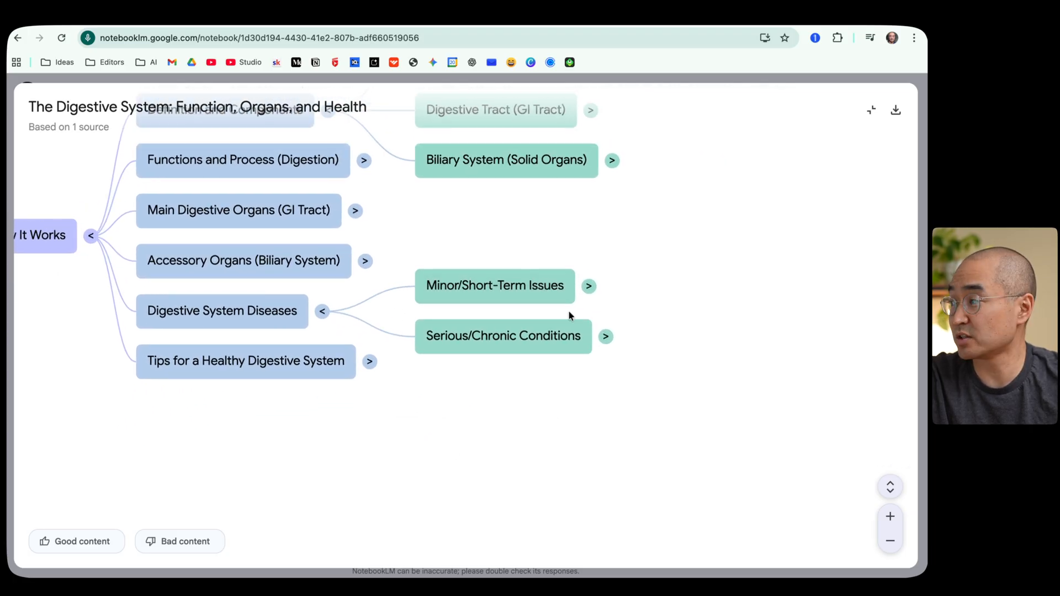
# - Copy the share link of the NotebookLM upgrade video from the Watch later list
pyautogui.click(604, 336)
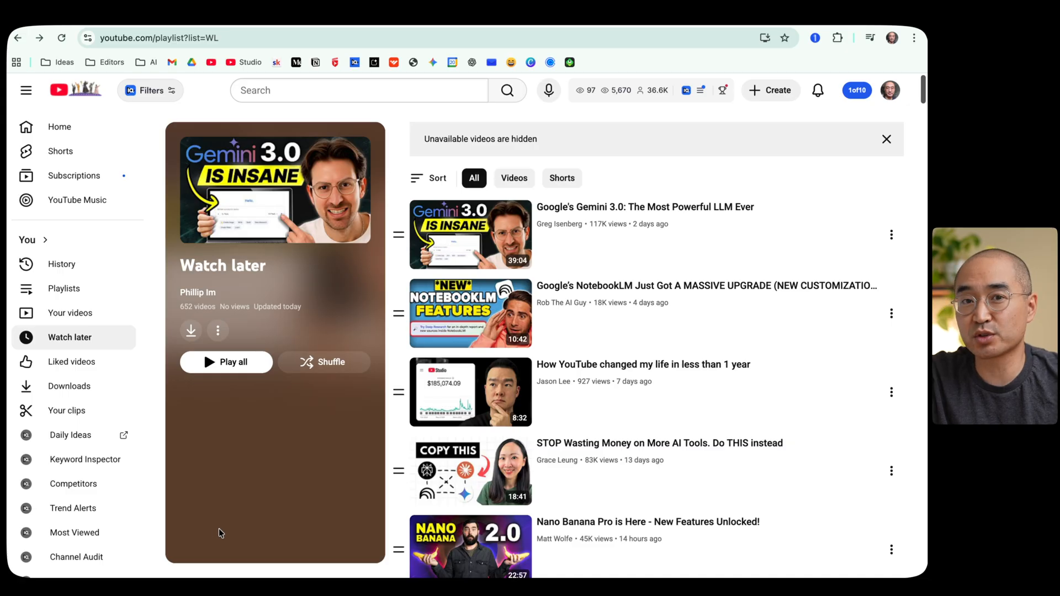
pyautogui.moveTo(649, 273)
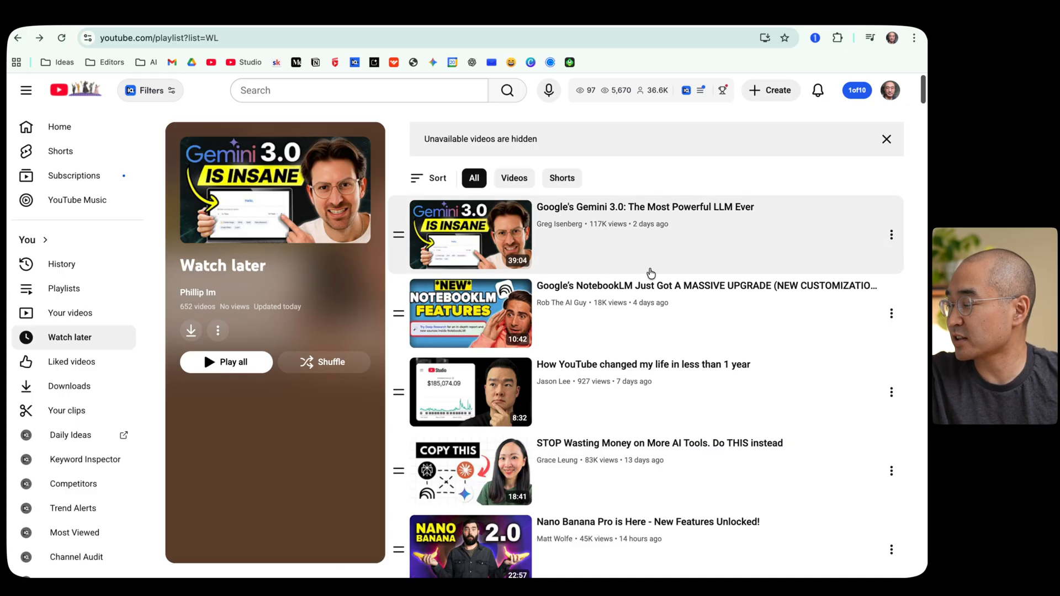
pyautogui.click(890, 314)
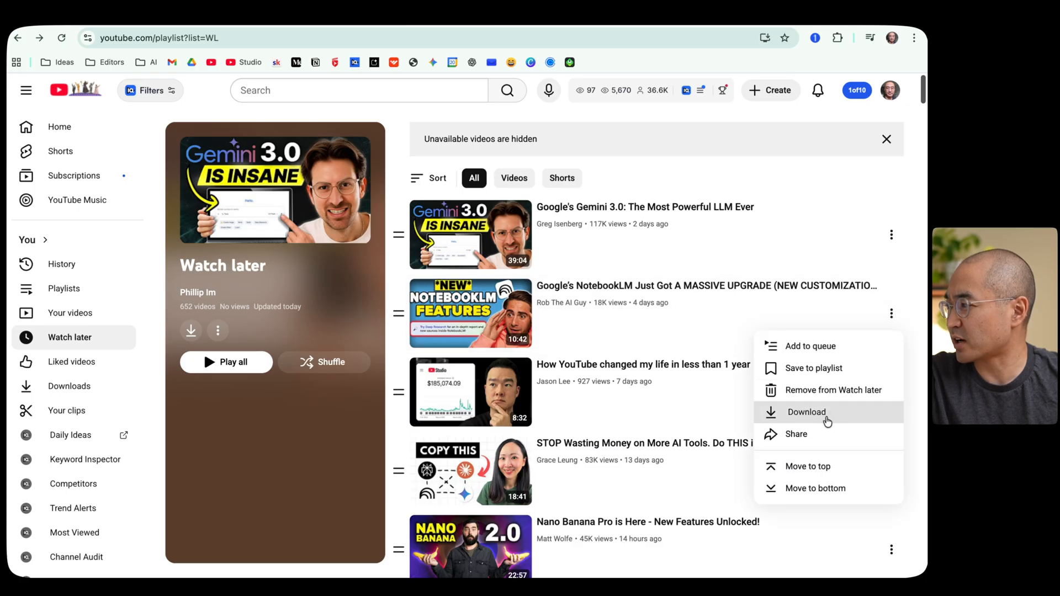
pyautogui.click(796, 433)
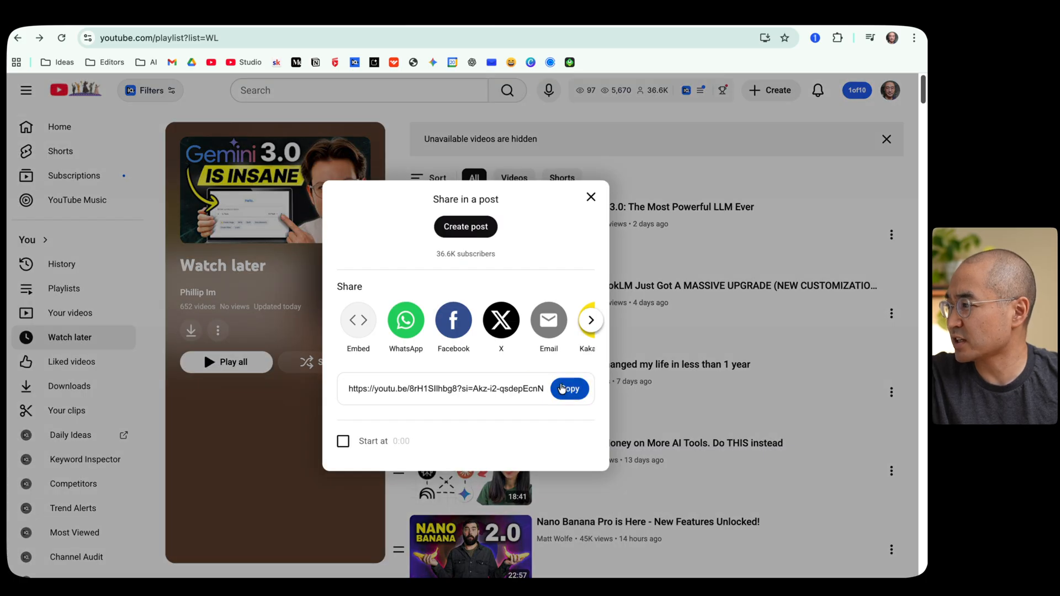
pyautogui.click(569, 388)
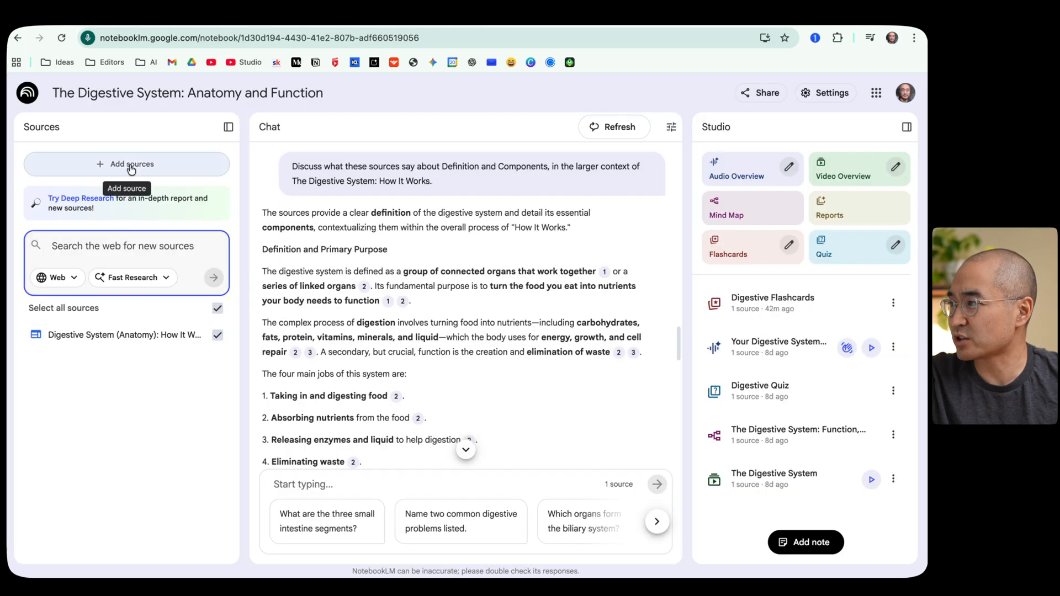
pyautogui.click(127, 164)
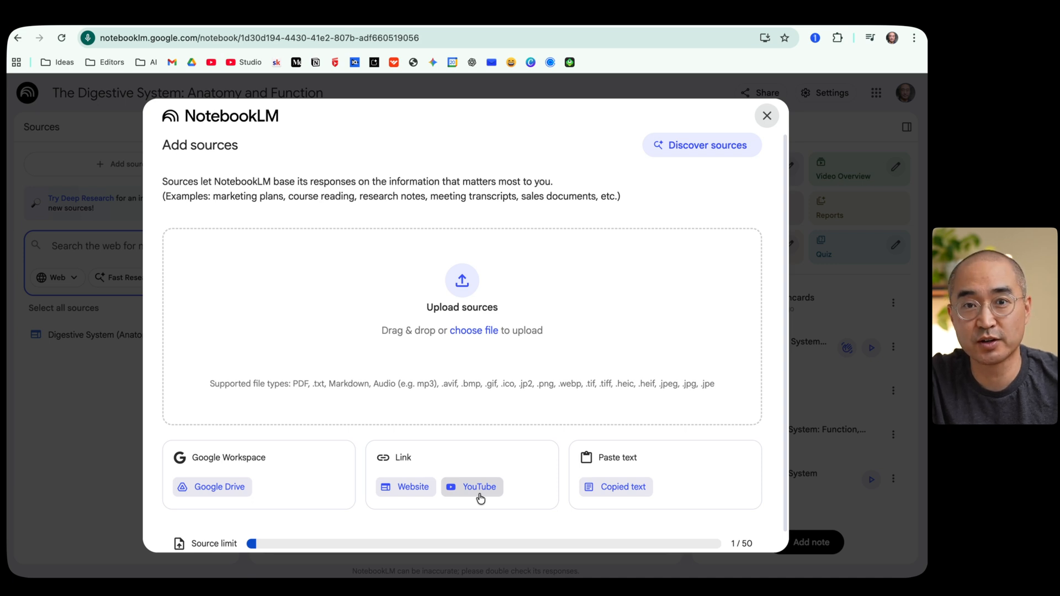
pyautogui.click(766, 116)
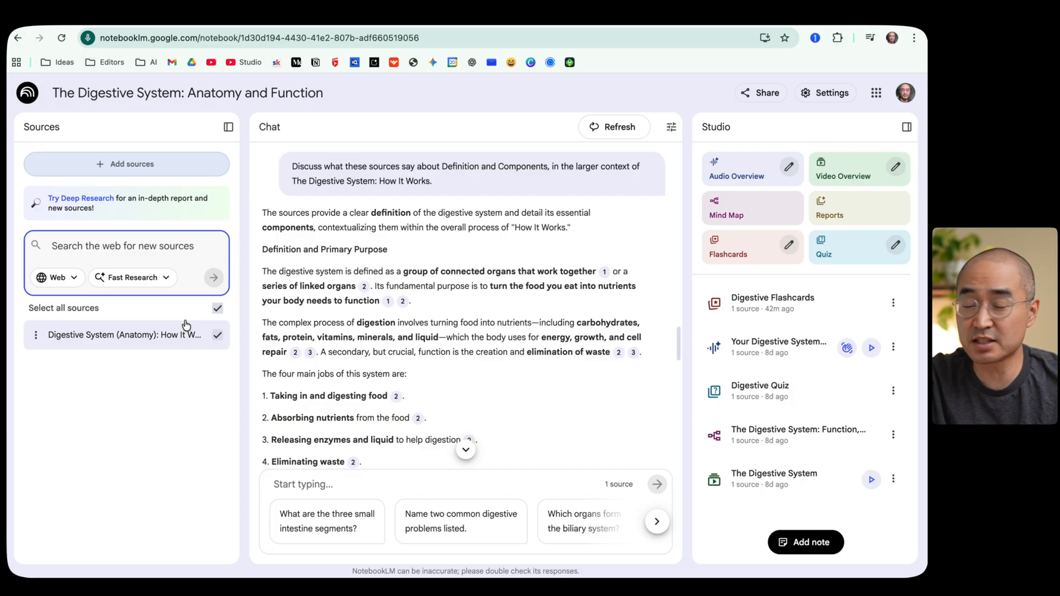
pyautogui.click(132, 277)
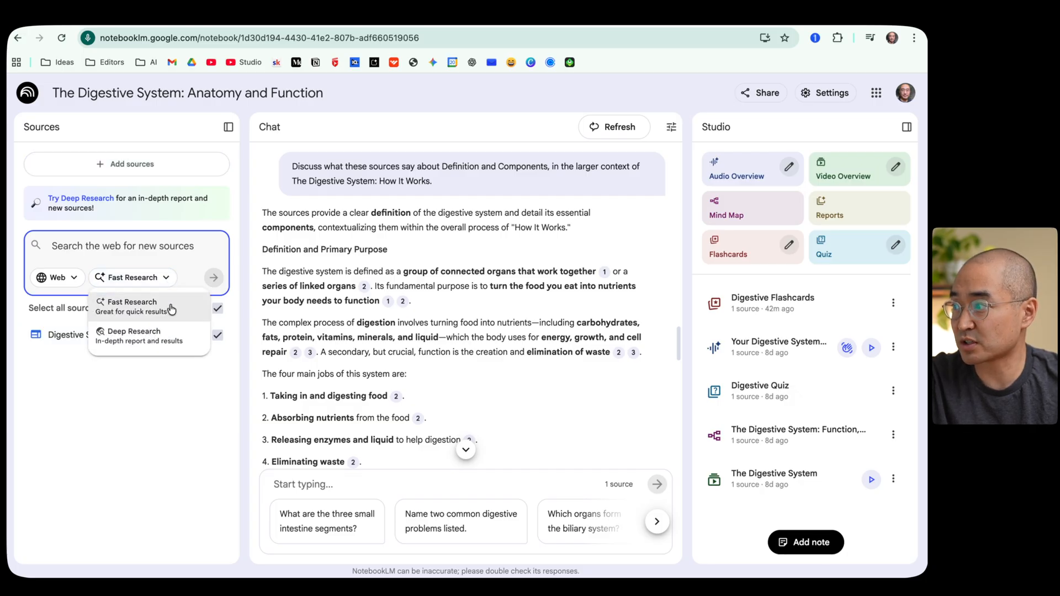
pyautogui.click(147, 443)
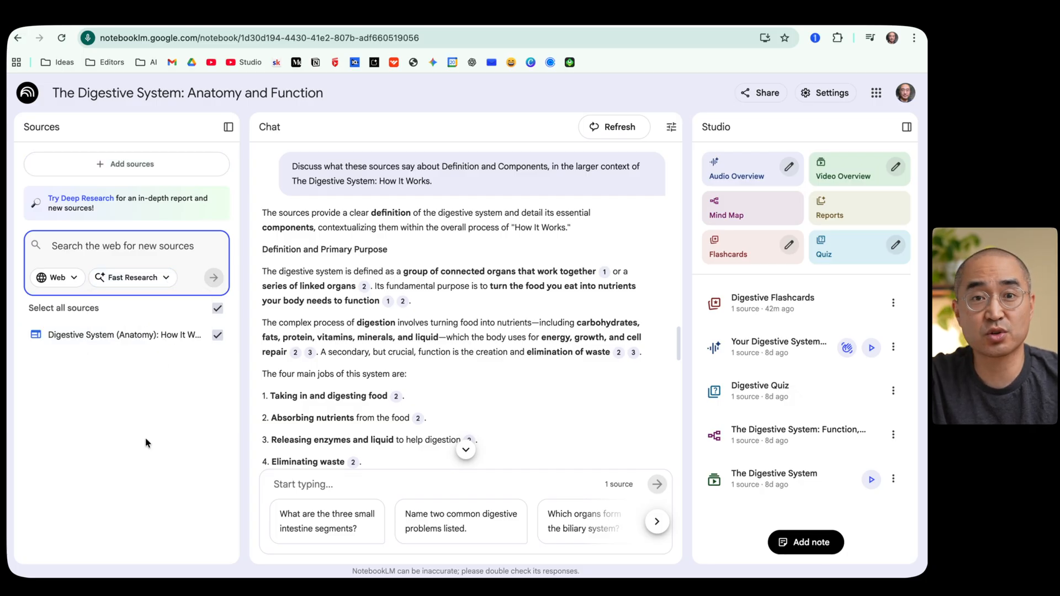